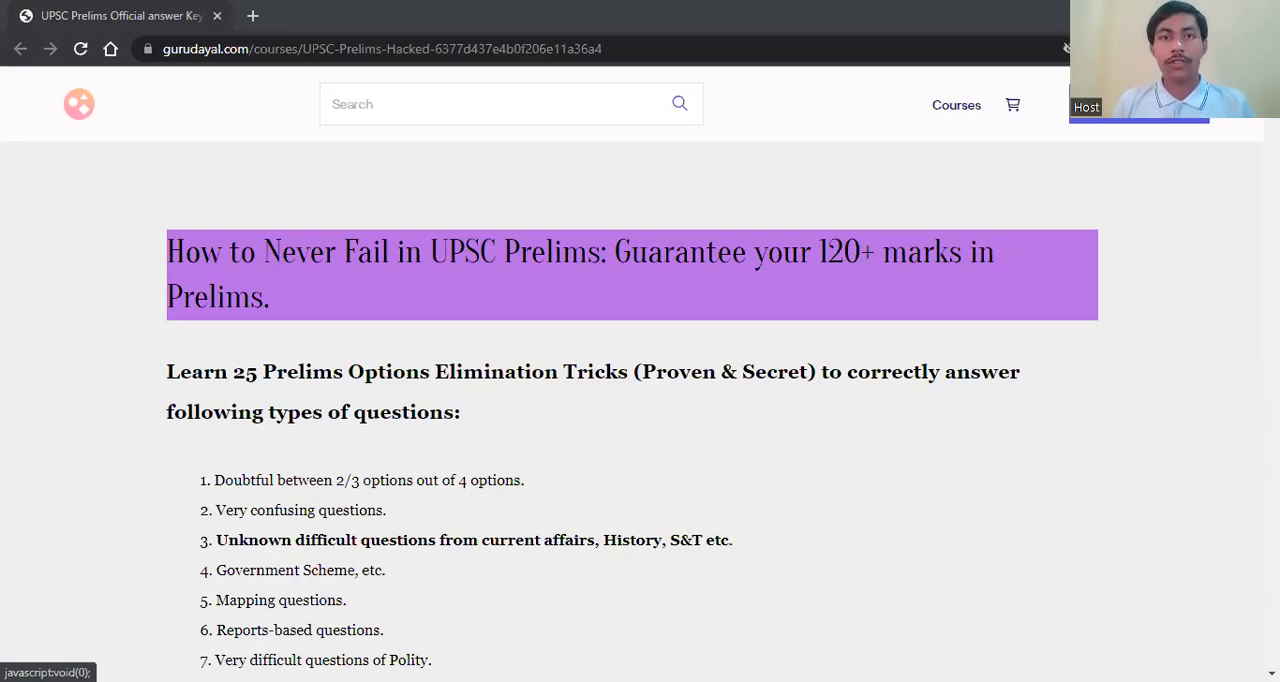
mouse_move(835, 222)
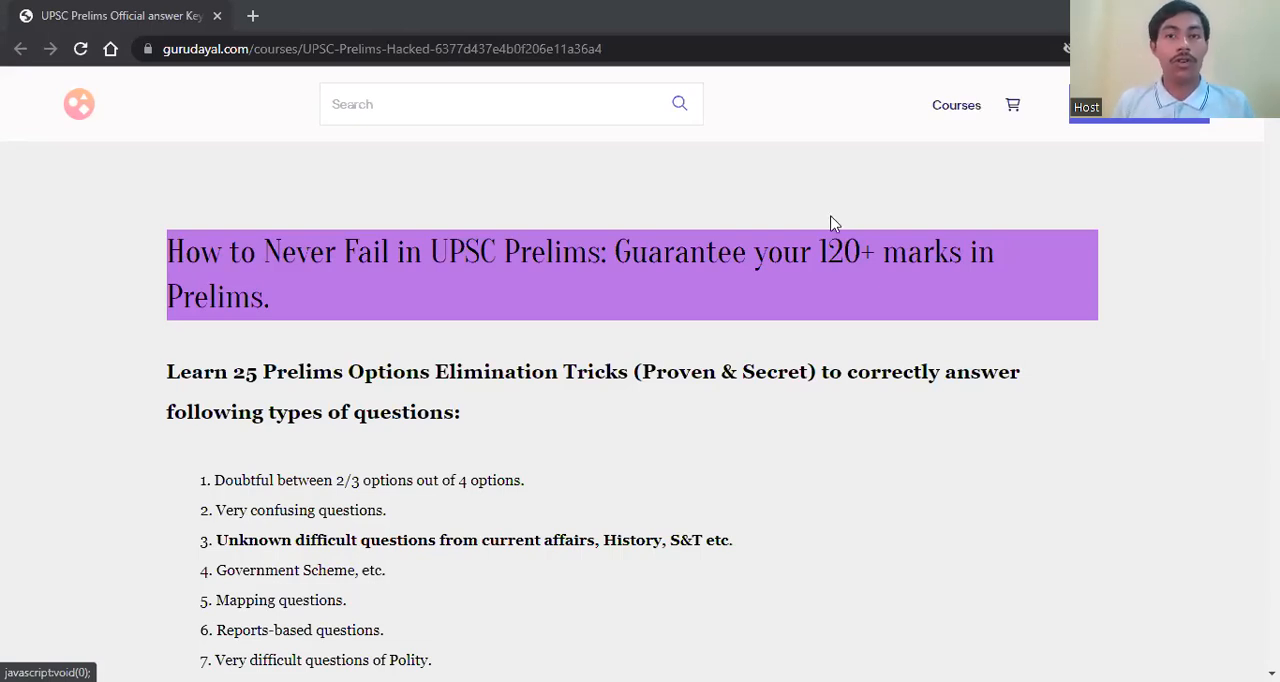
Step: Start checkout for the ₹389 UPSC Prelims e-book with 'Buy Now Risk Free'
scroll("down", 3)
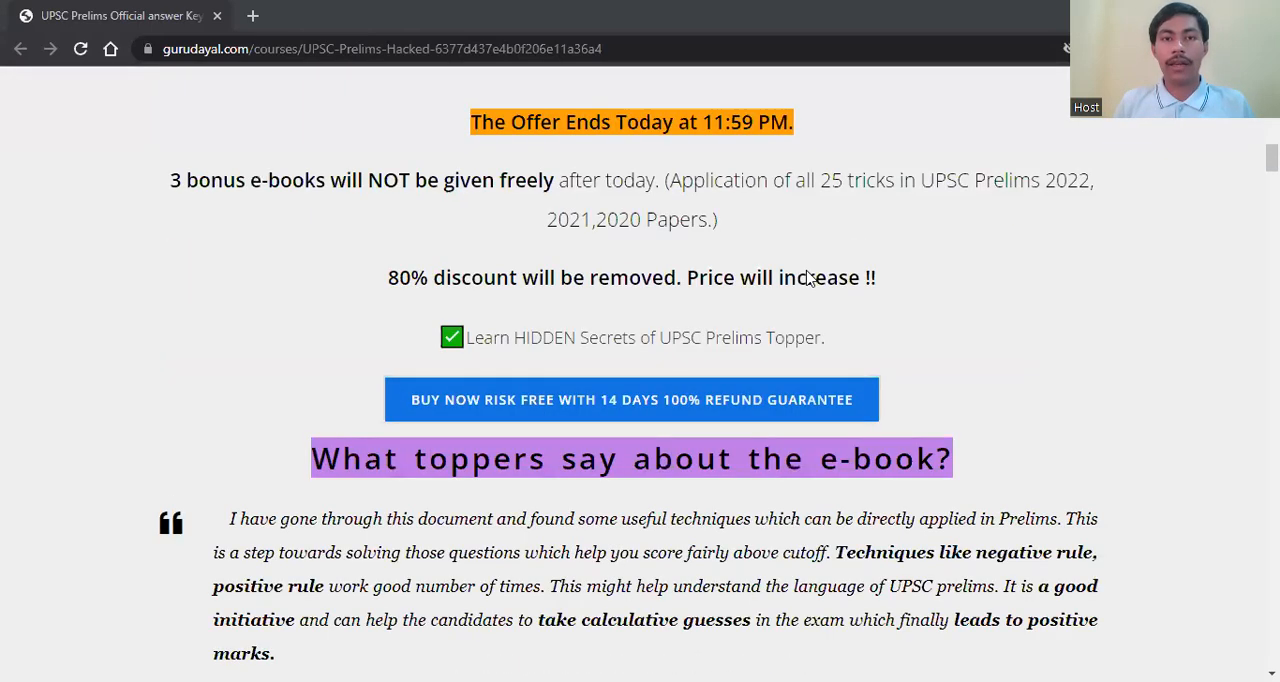
scroll("down", 3)
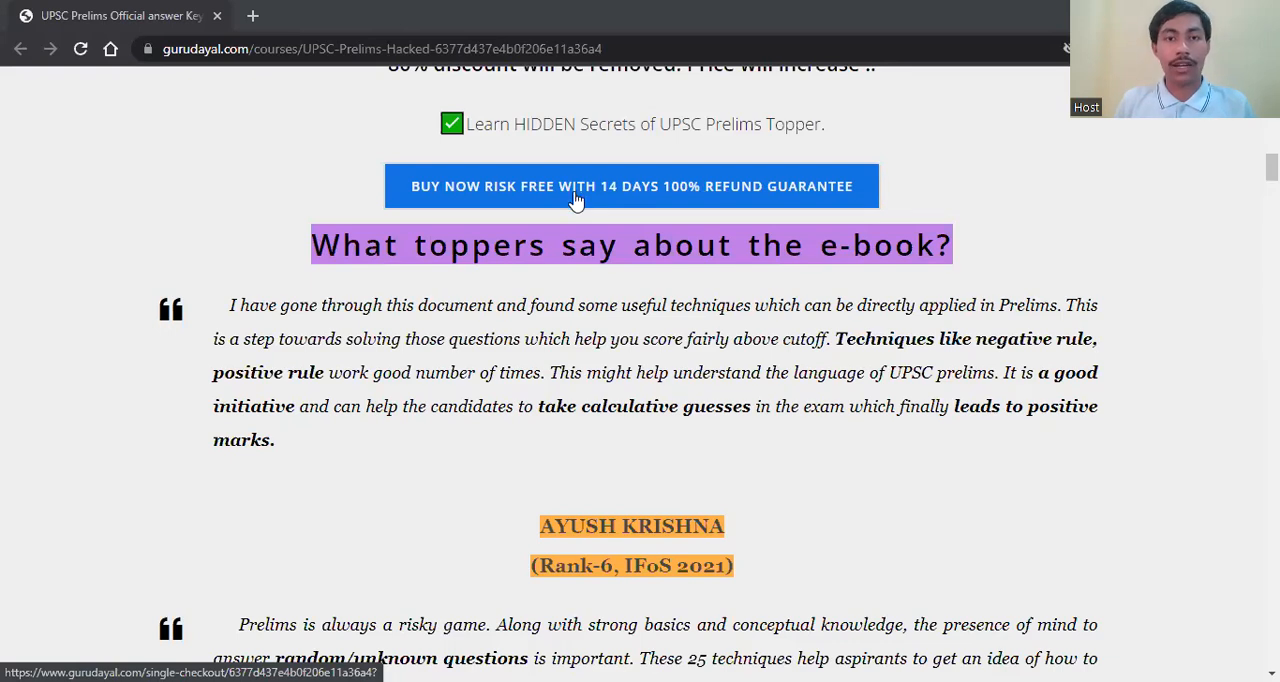
left_click(631, 186)
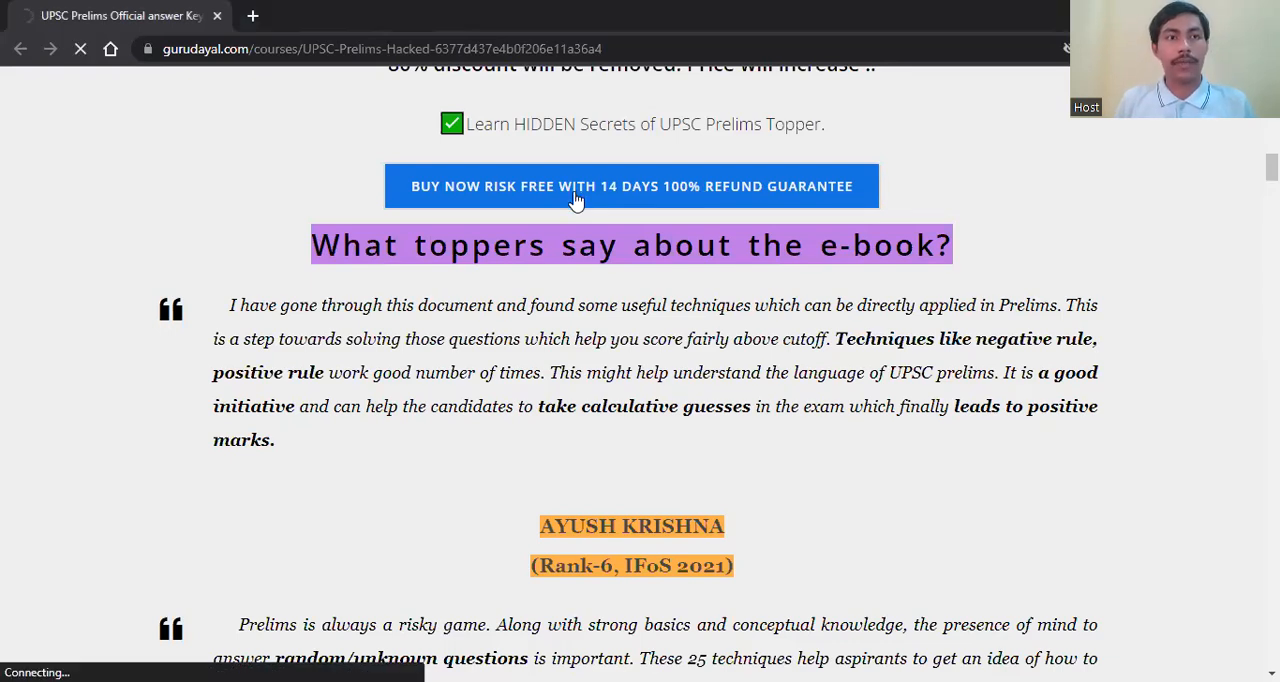
left_click(631, 186)
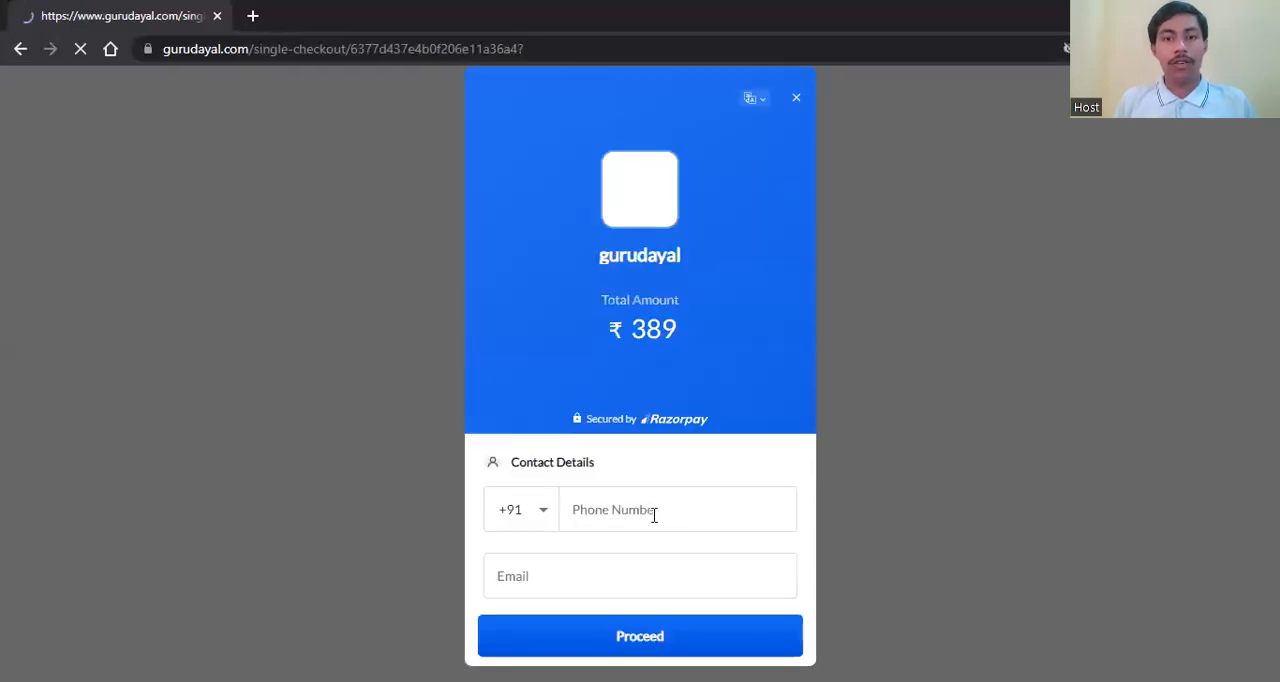
Step: Enter the contact phone number and Gmail address in the checkout form
left_click(677, 509)
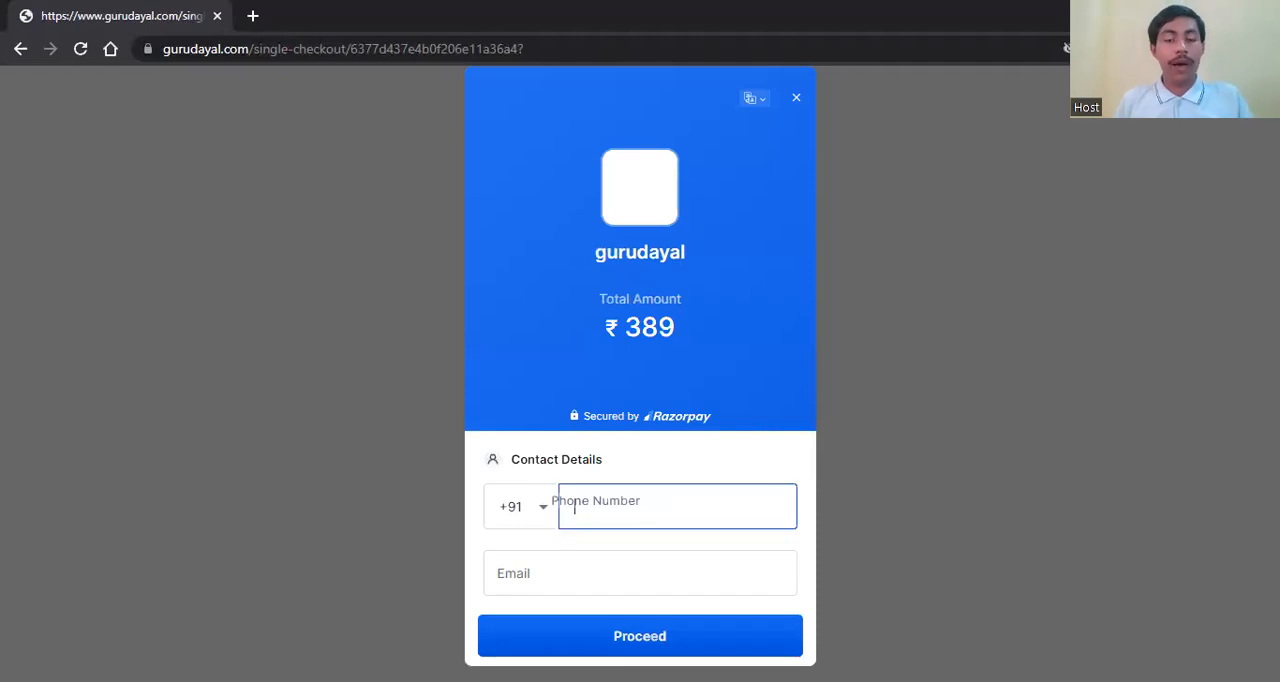
left_click(676, 506)
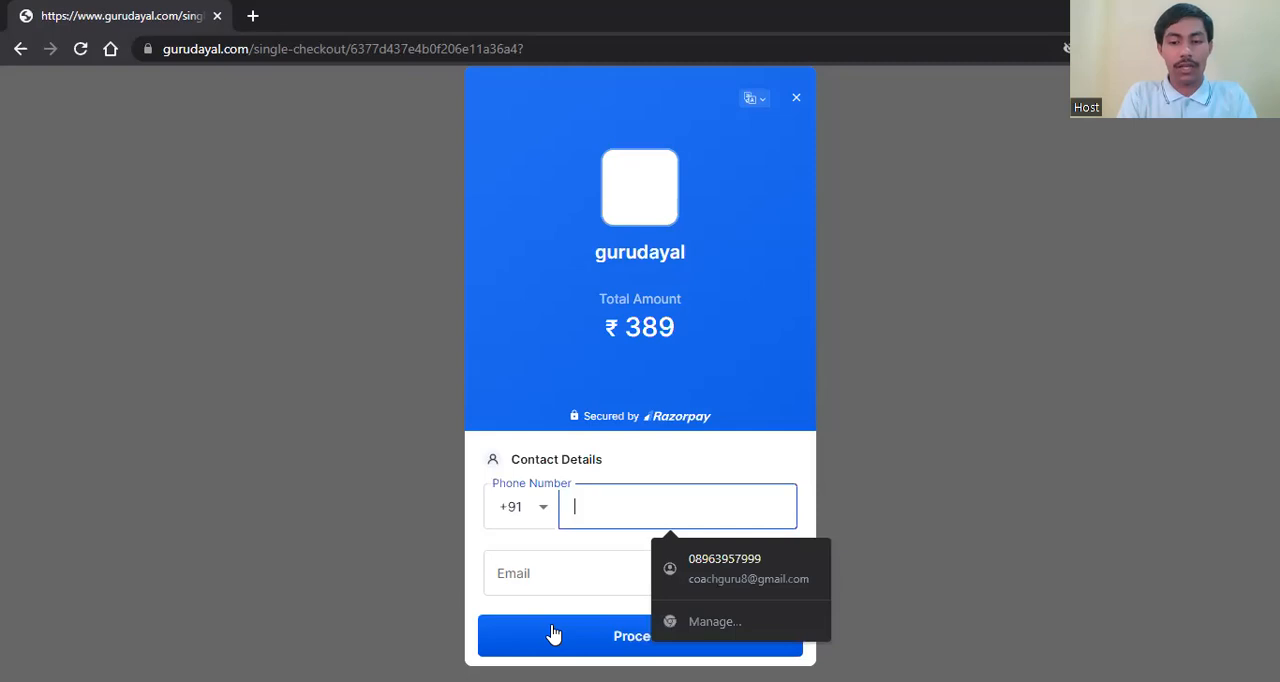
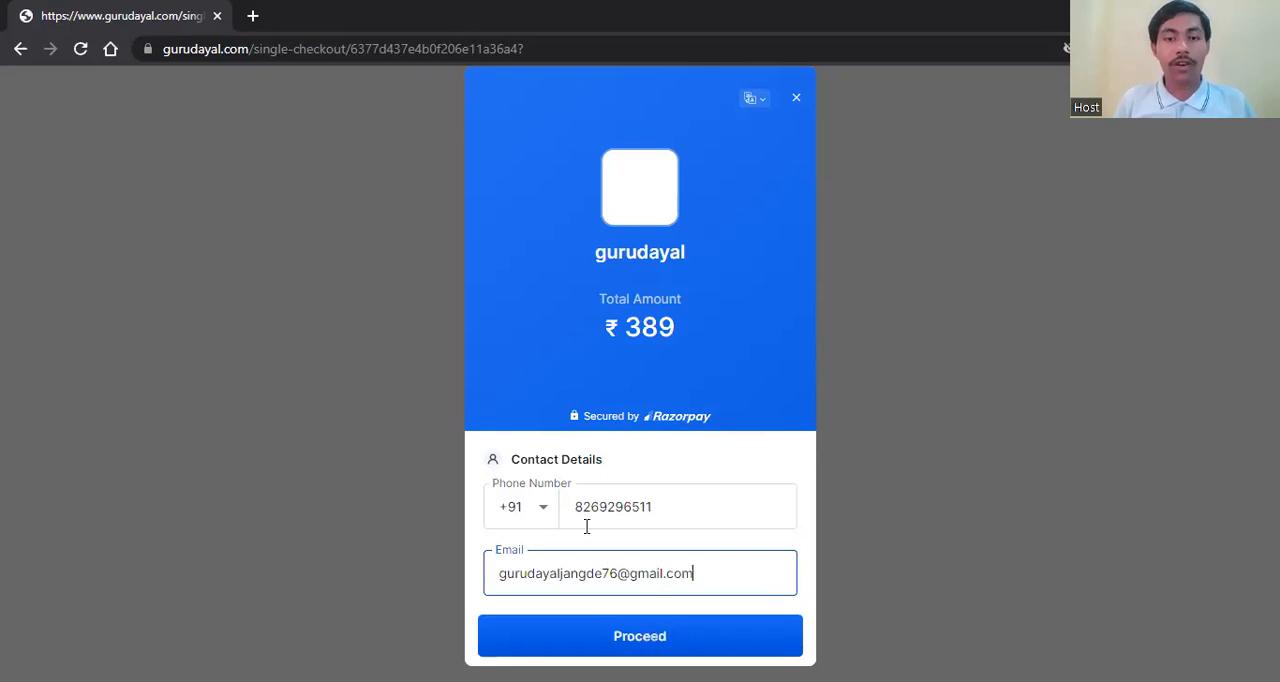
mouse_move(591, 590)
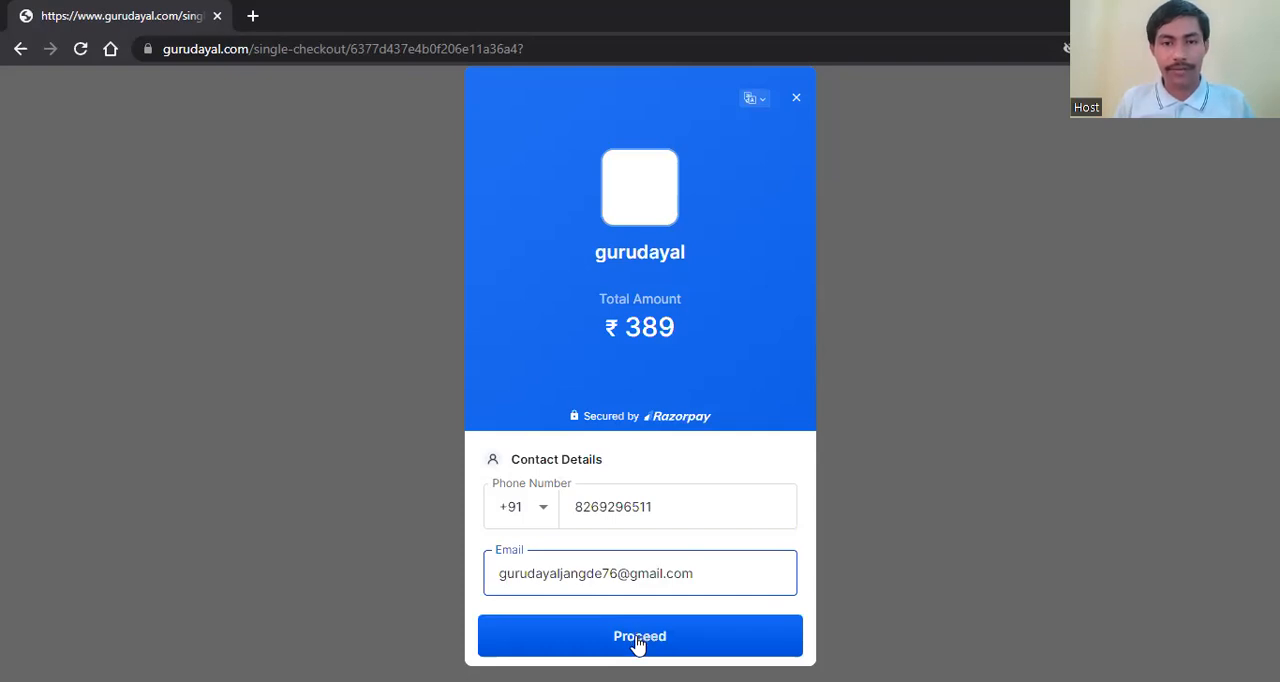
Step: Proceed to the Razorpay payment options showing the UPI QR code for ₹389
left_click(639, 636)
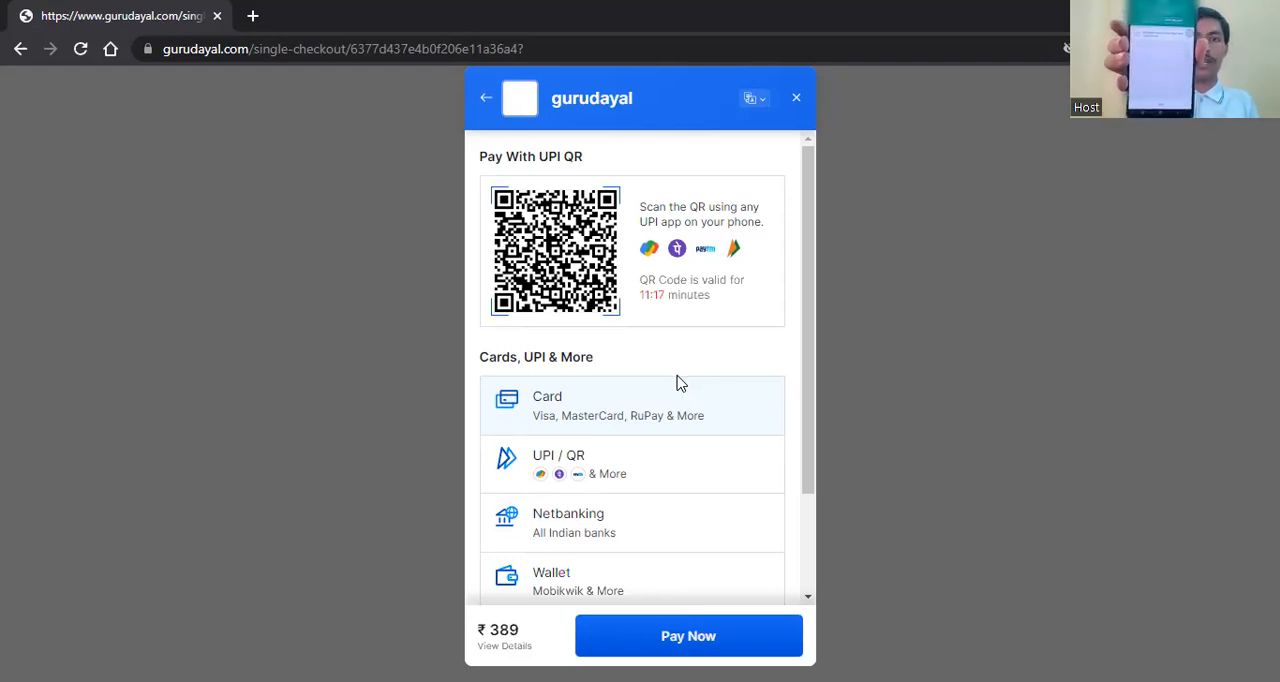
left_click(688, 635)
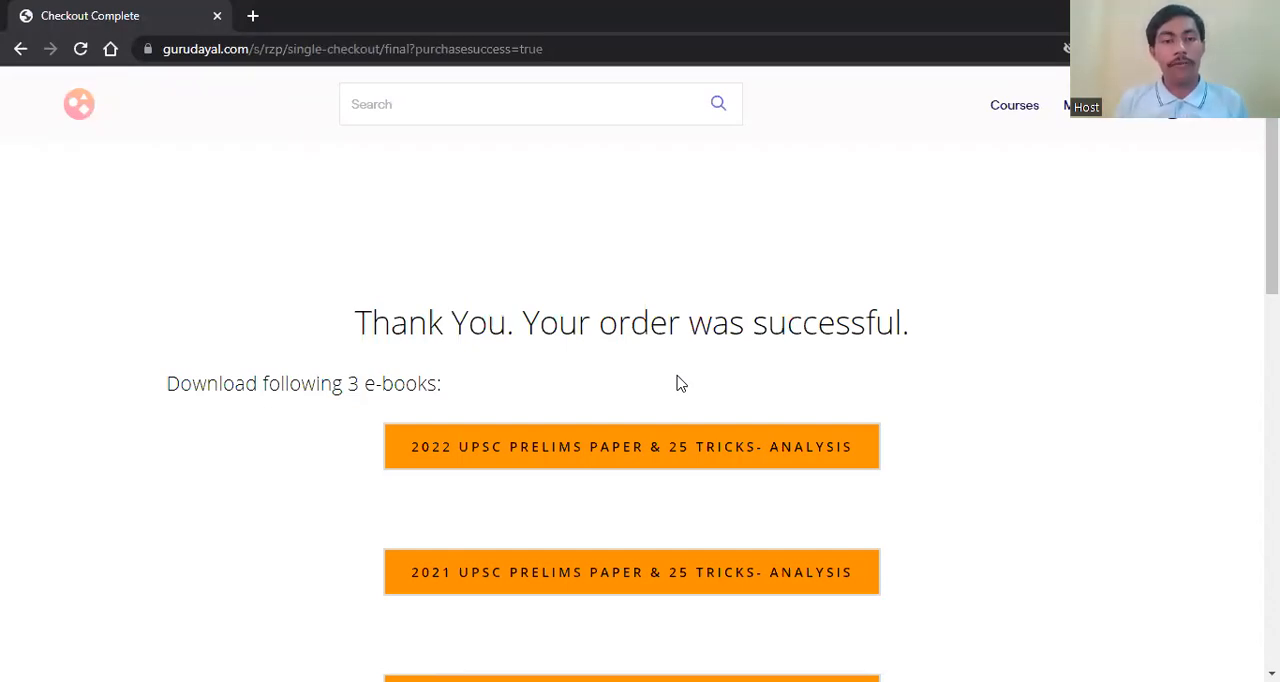
mouse_move(565, 450)
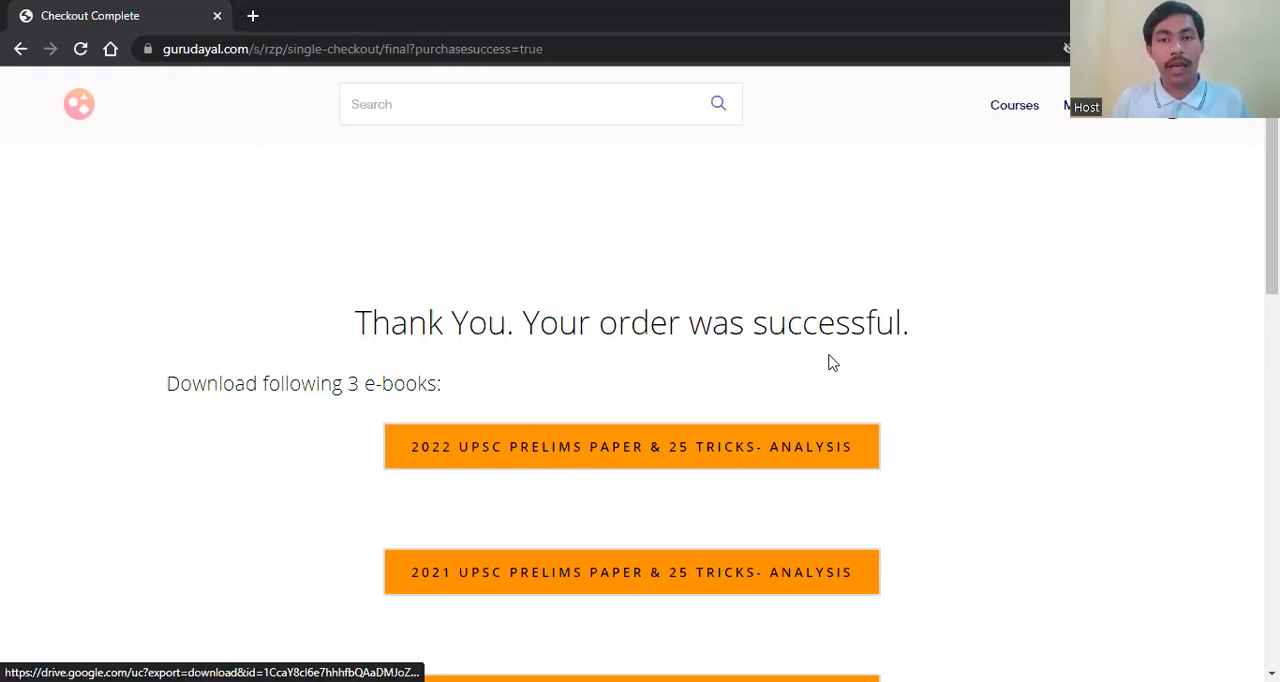
mouse_move(602, 446)
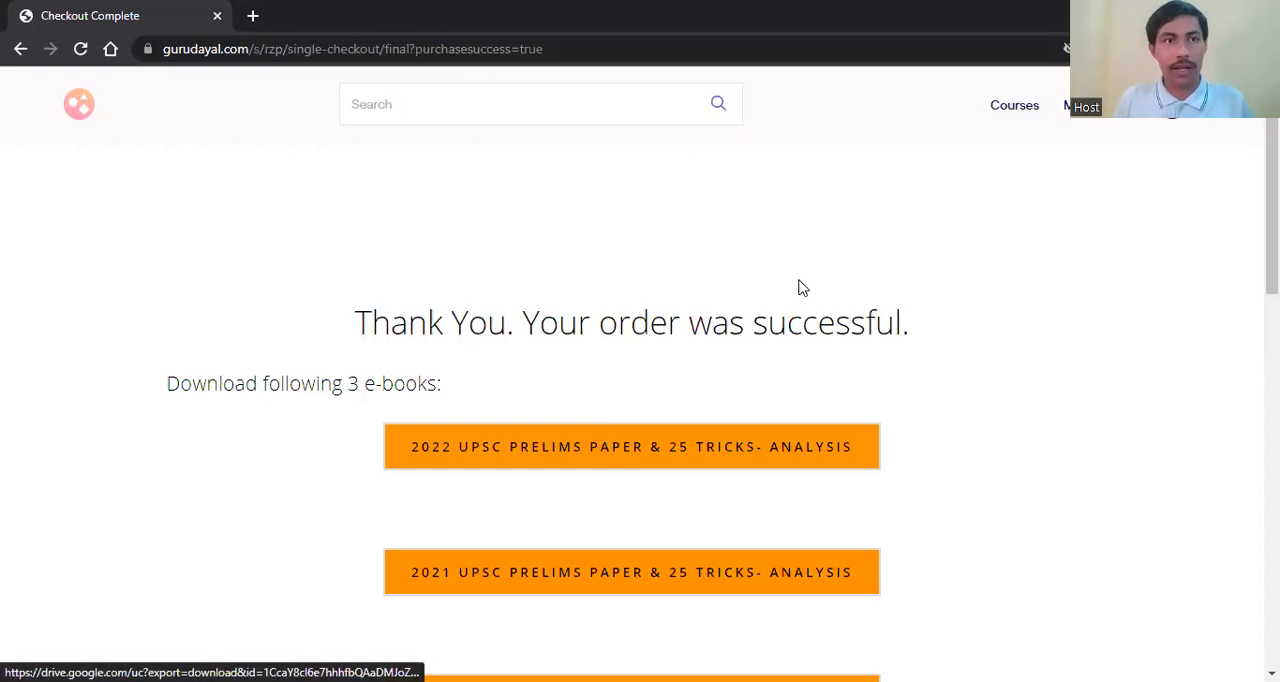
Step: Scroll the order-success page to the 'Click to Create an Account' offer during the download
scroll("down", 3)
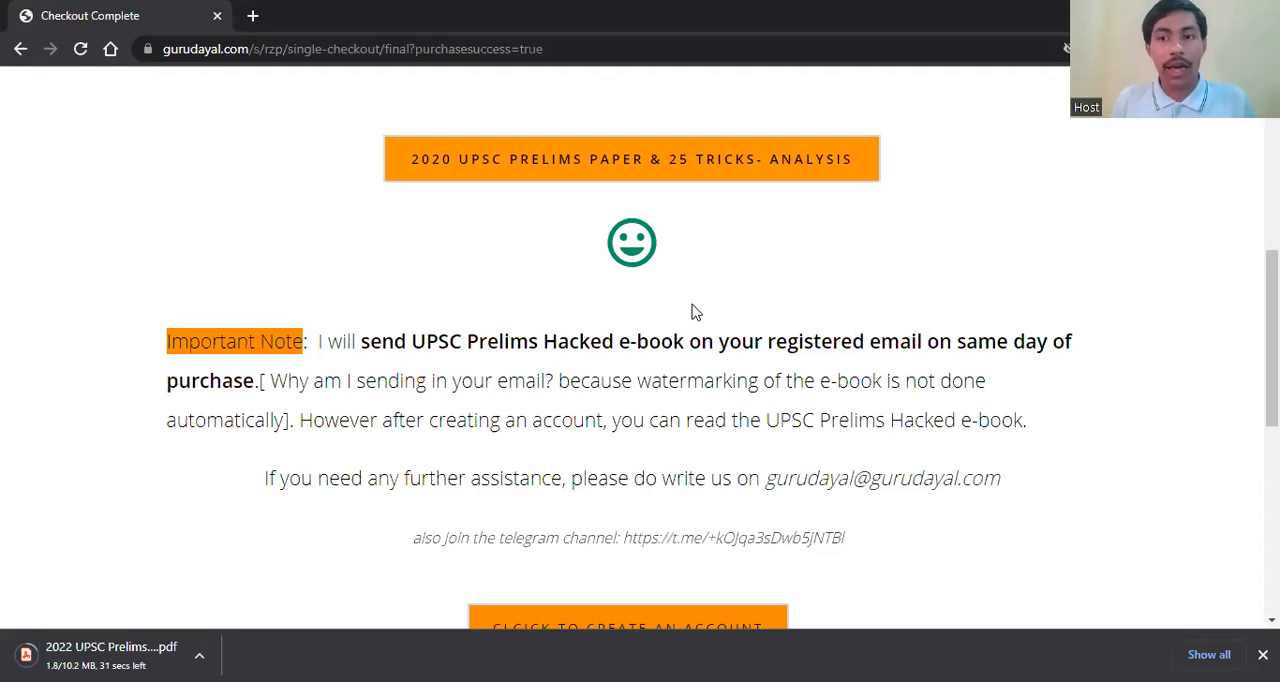
mouse_move(722, 333)
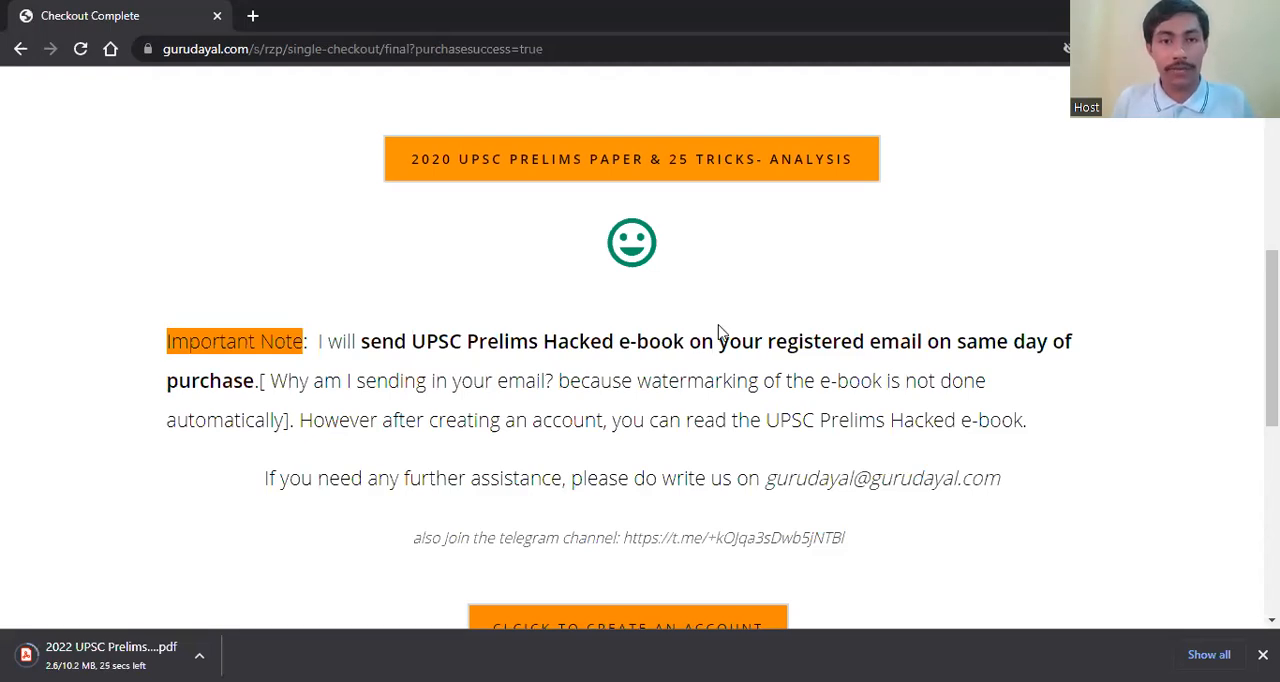
scroll("down", 3)
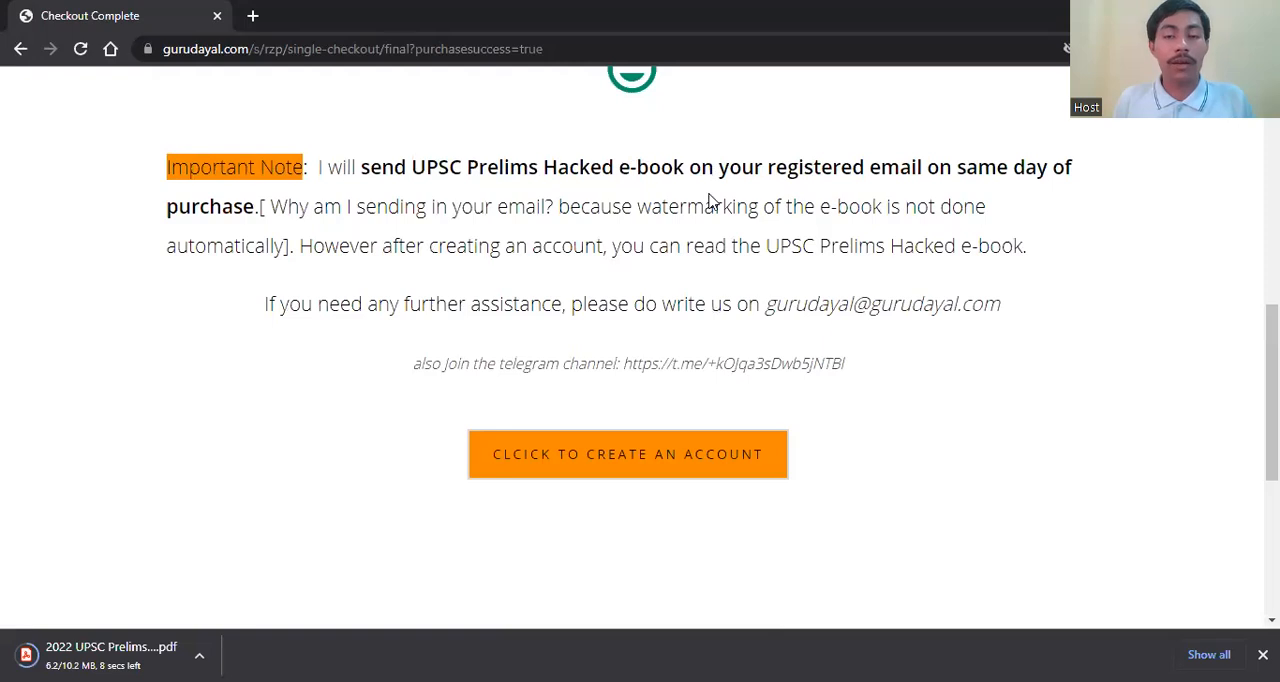
mouse_move(685, 234)
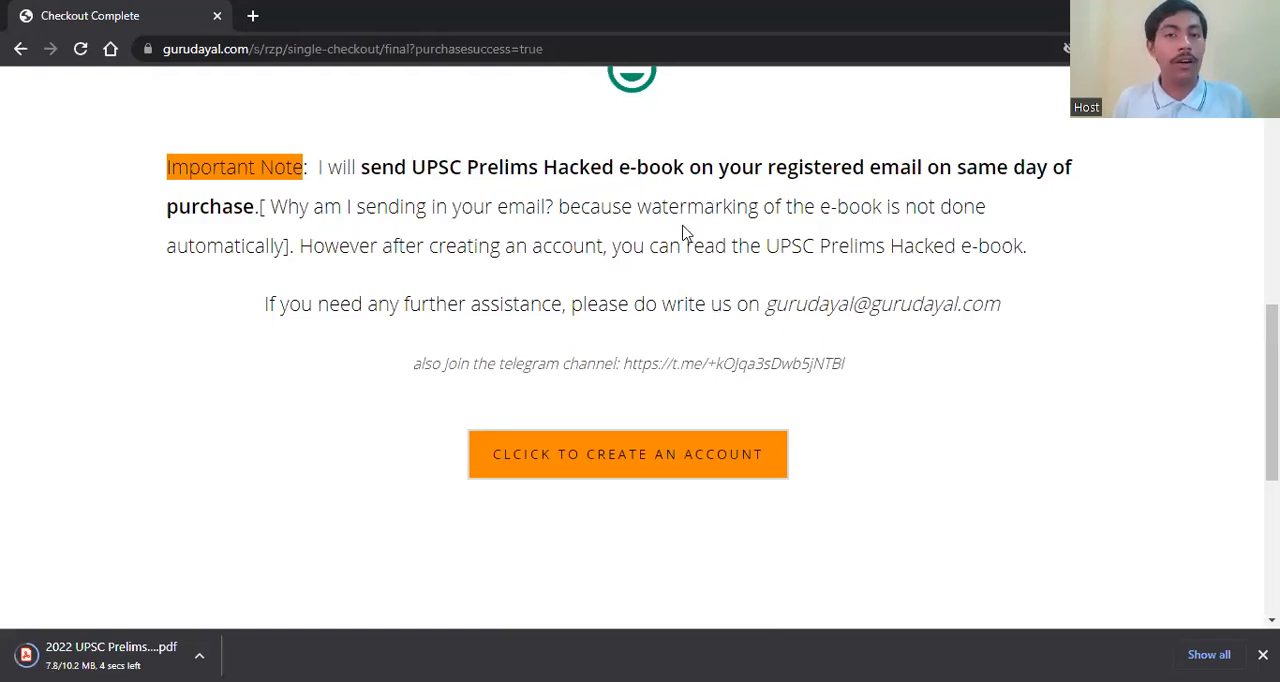
mouse_move(686, 212)
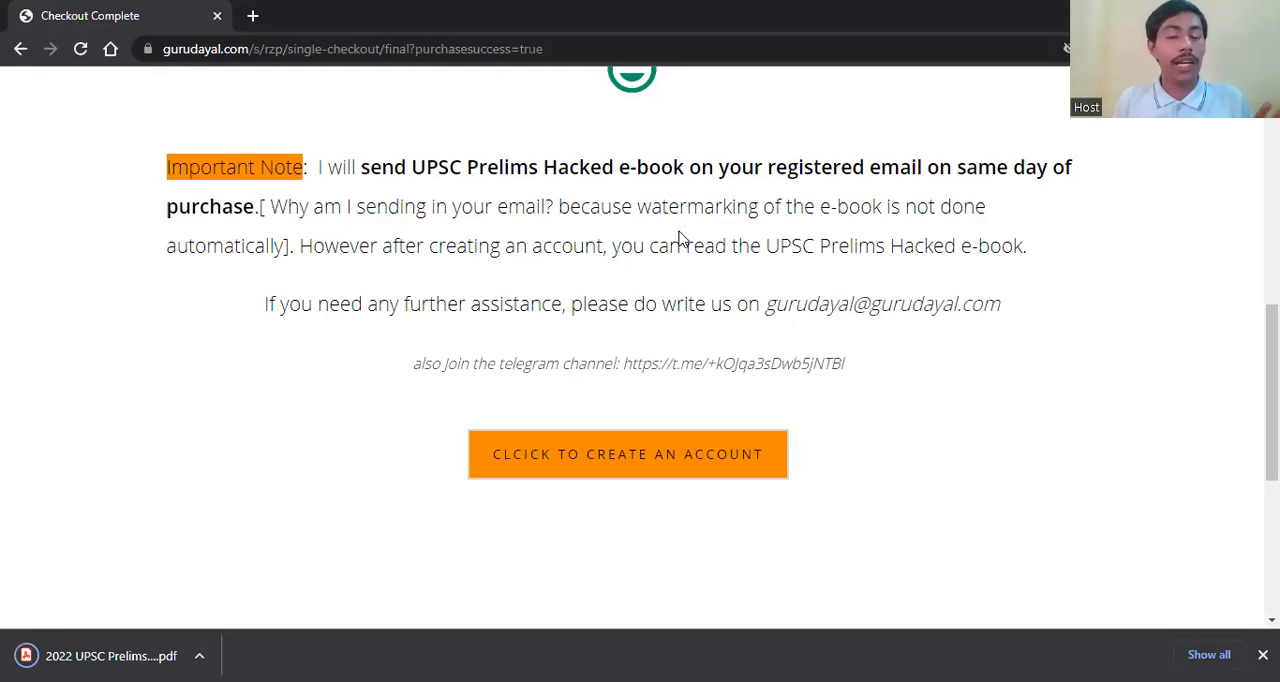
mouse_move(688, 282)
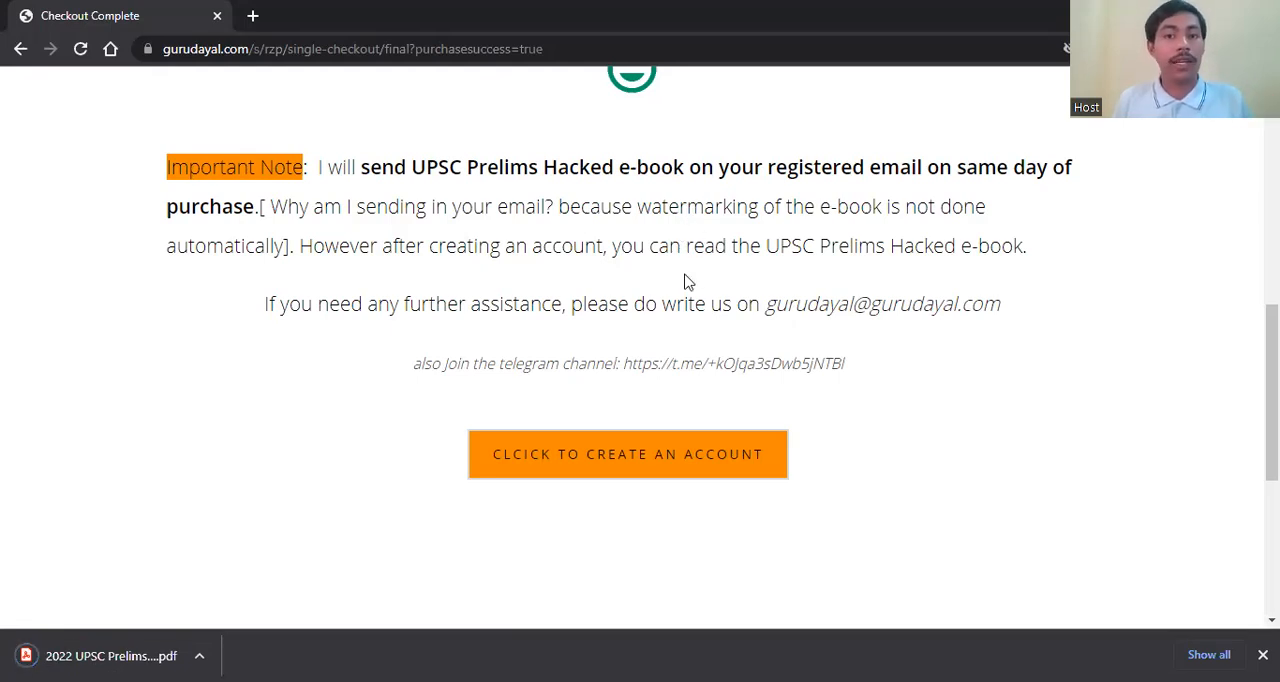
mouse_move(690, 237)
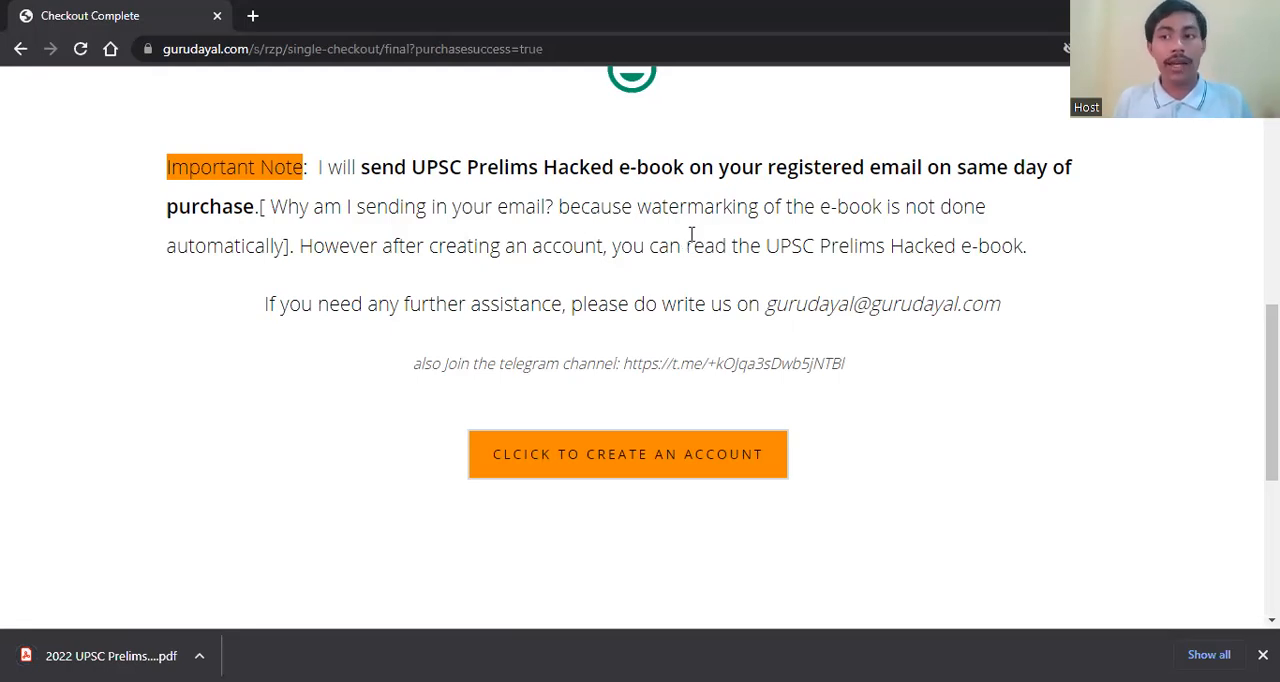
mouse_move(650, 420)
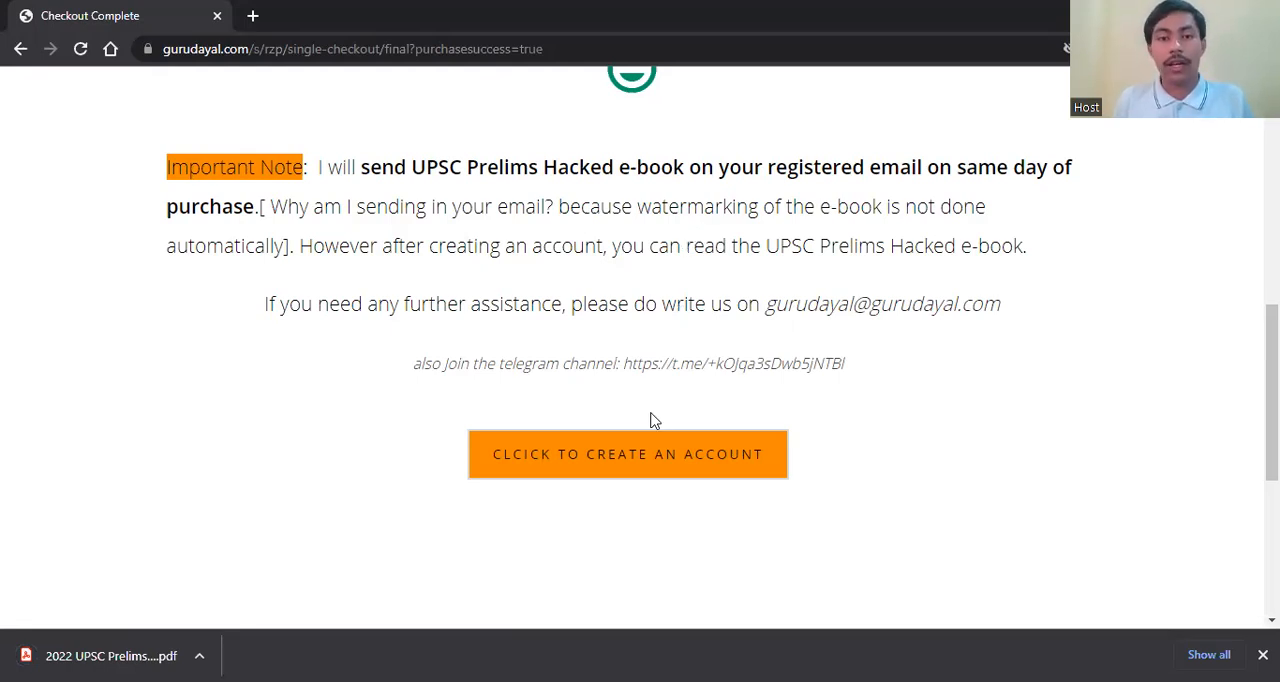
mouse_move(521, 473)
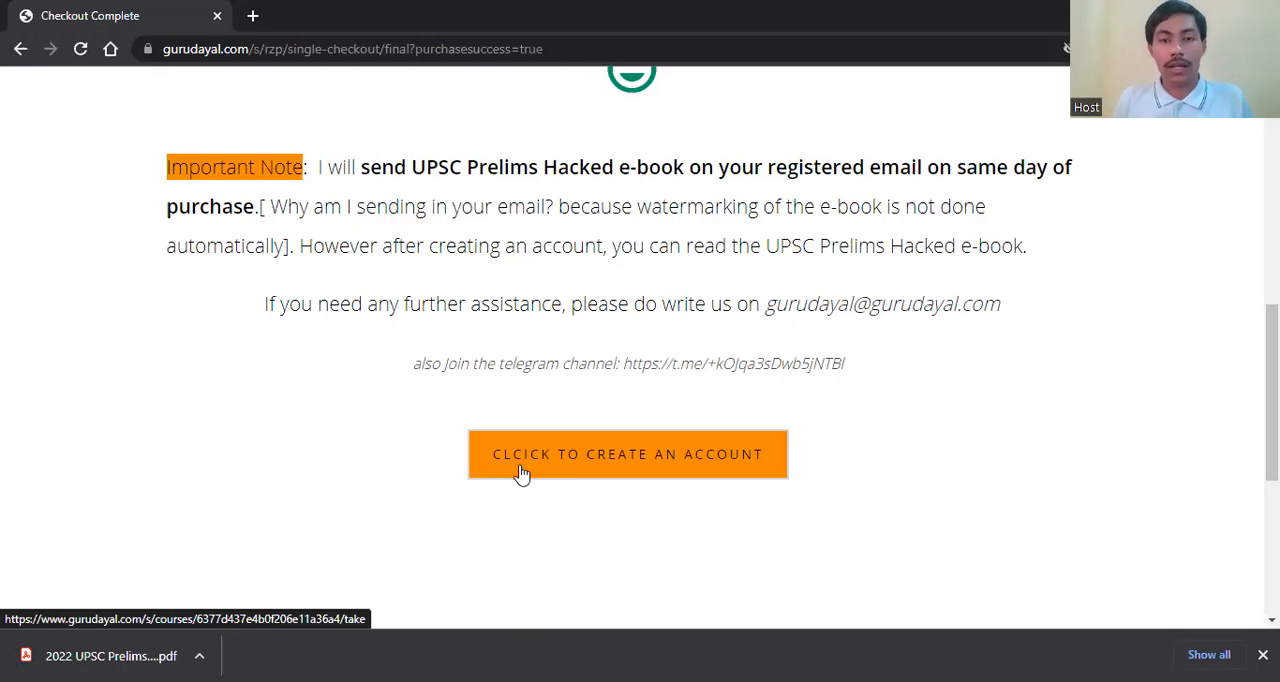
mouse_move(584, 482)
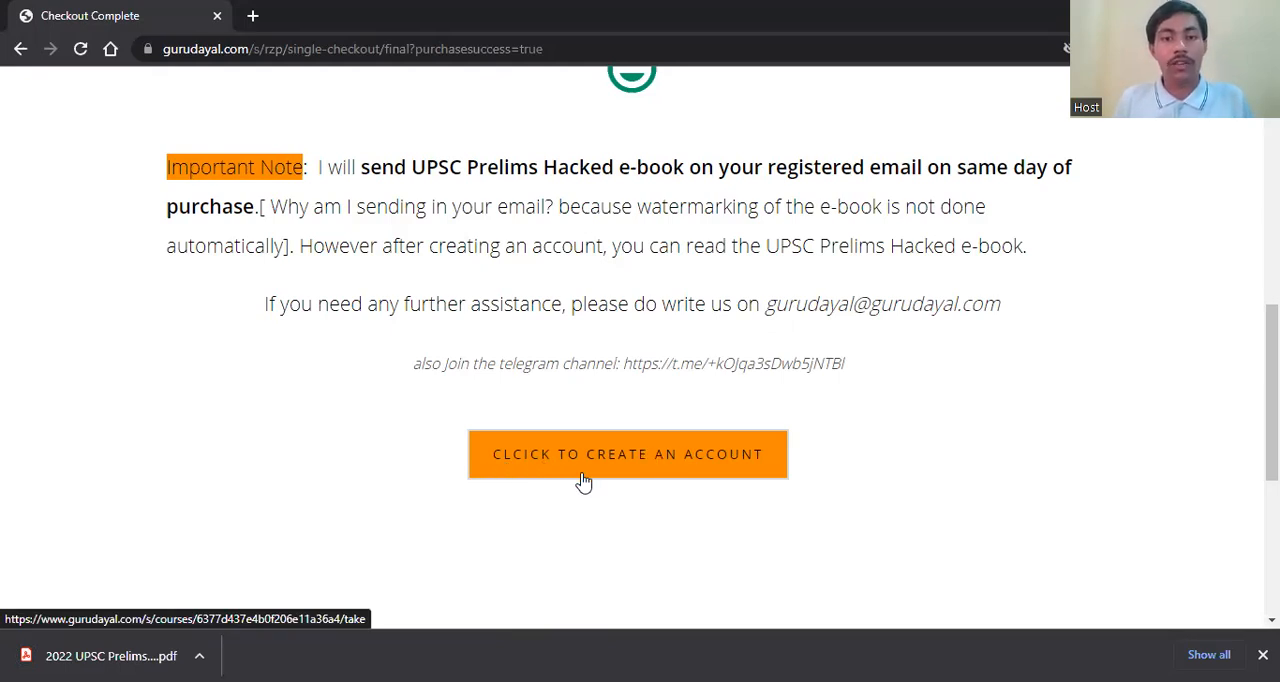
mouse_move(597, 463)
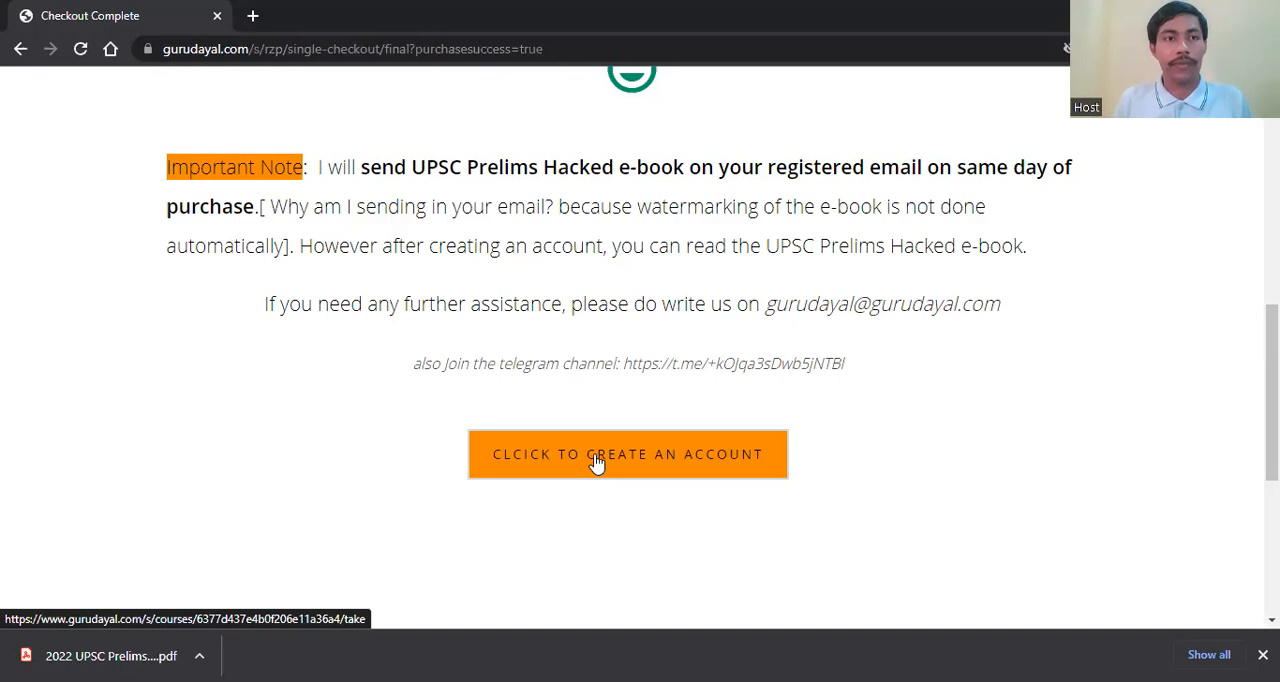
Step: Open account creation, set a password, and submit the signup form
left_click(628, 454)
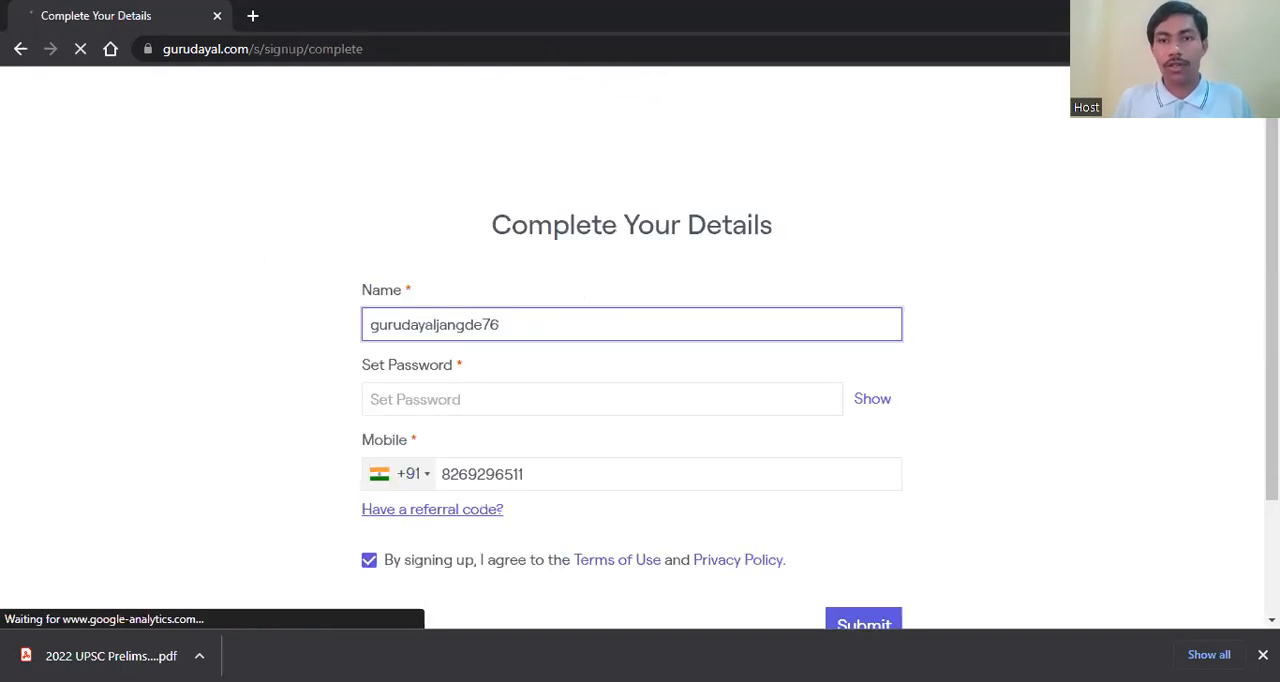
scroll("down", 3)
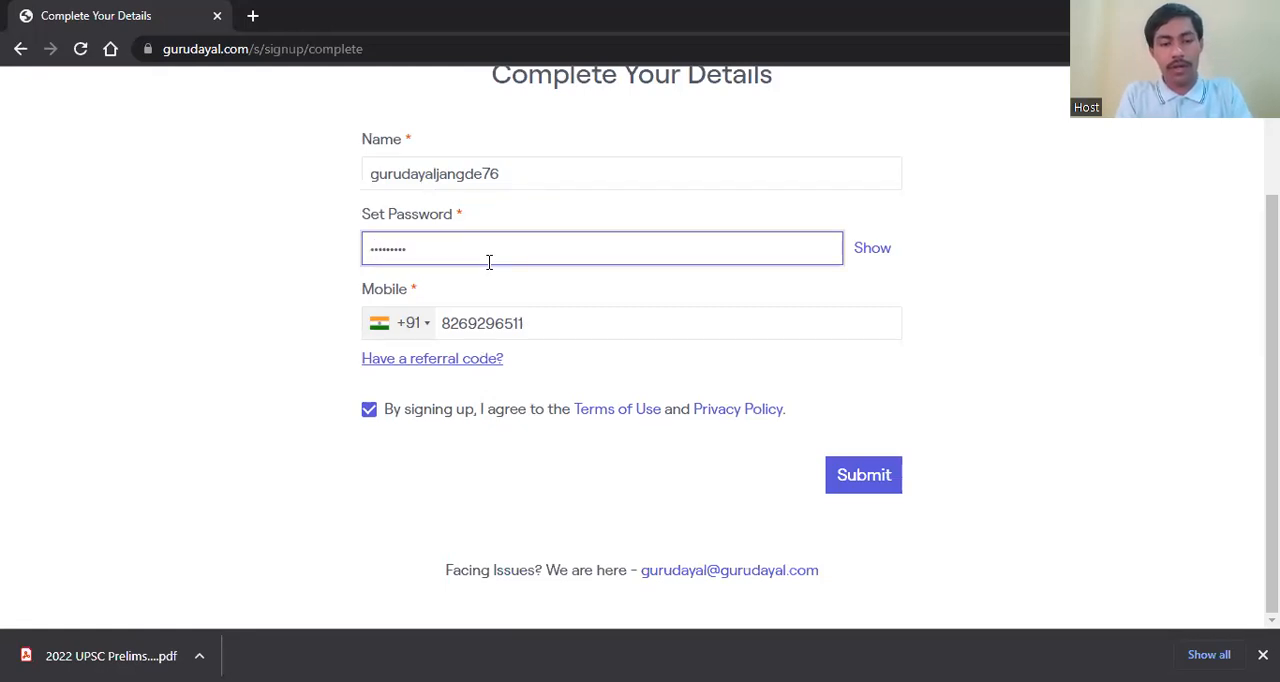
type("*")
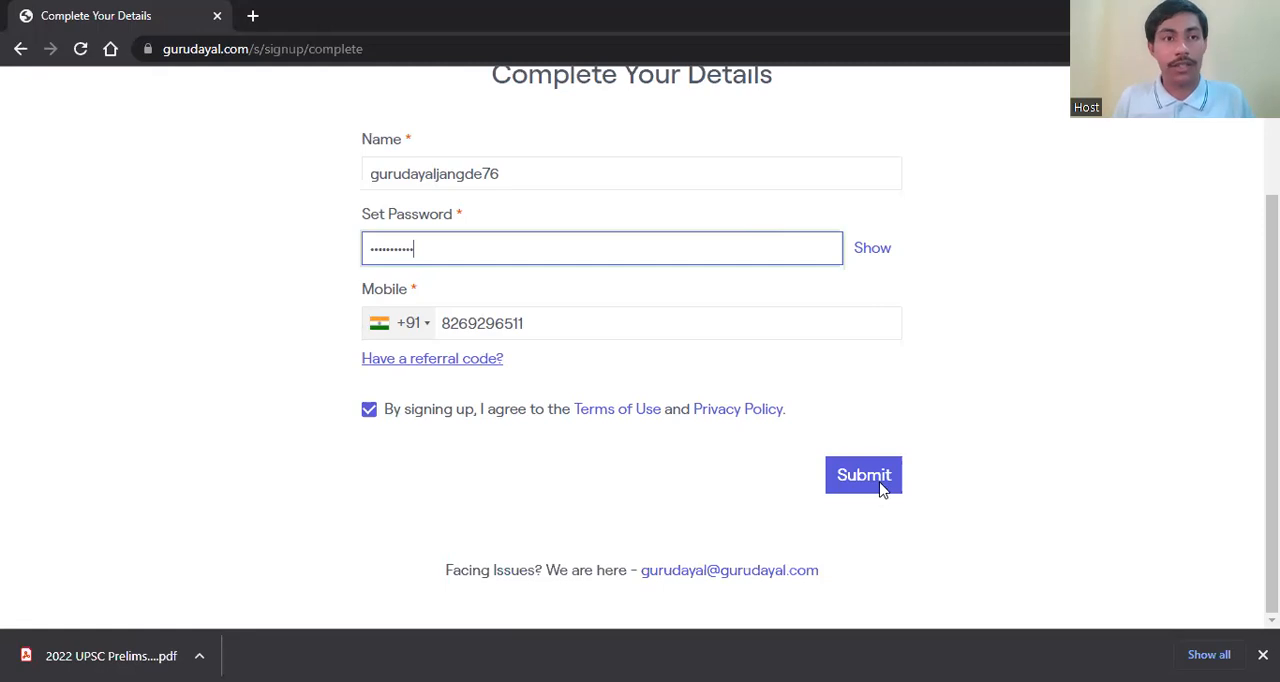
left_click(863, 475)
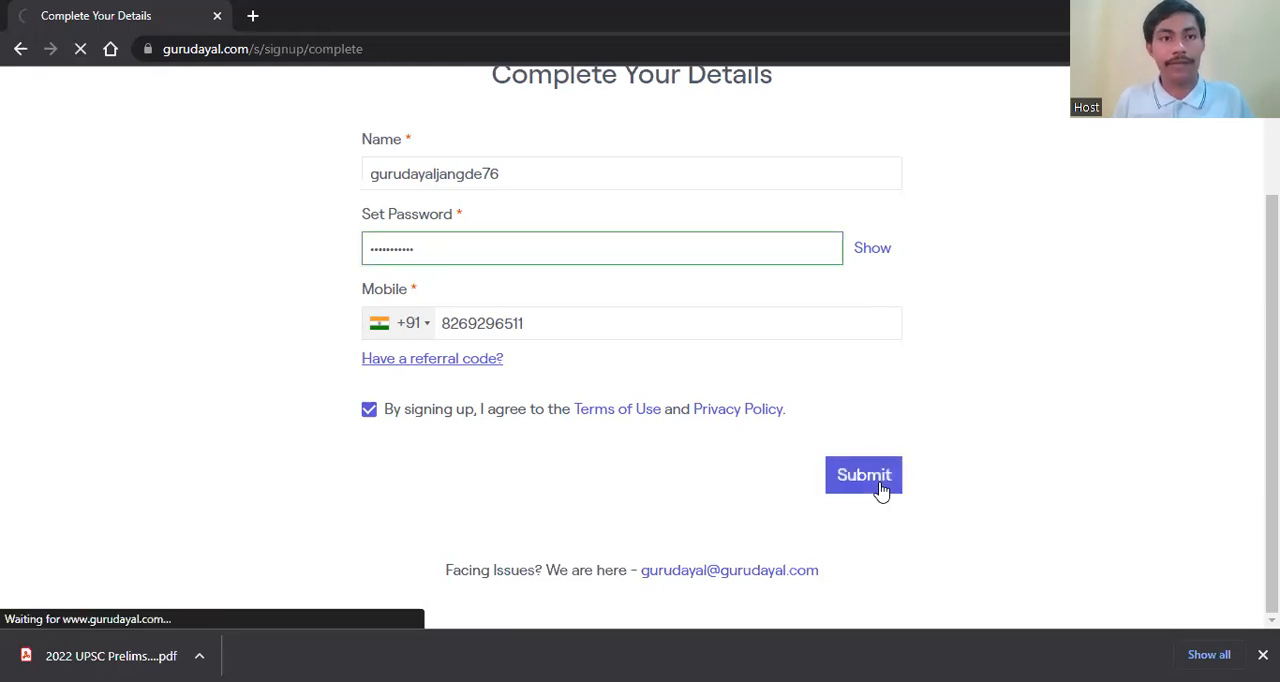
left_click(863, 475)
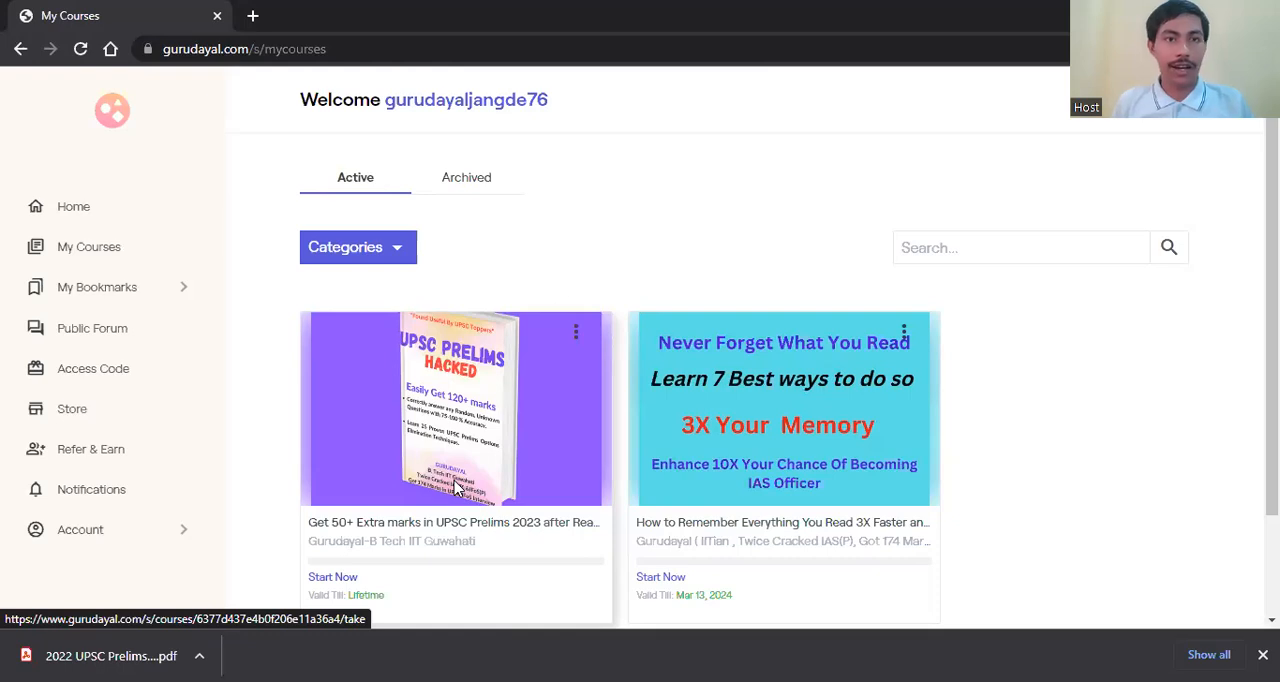
Step: Open the UPSC Prelims Hacked e-book, then the 2022 Paper & 25 Tricks analysis PDF
left_click(455, 408)
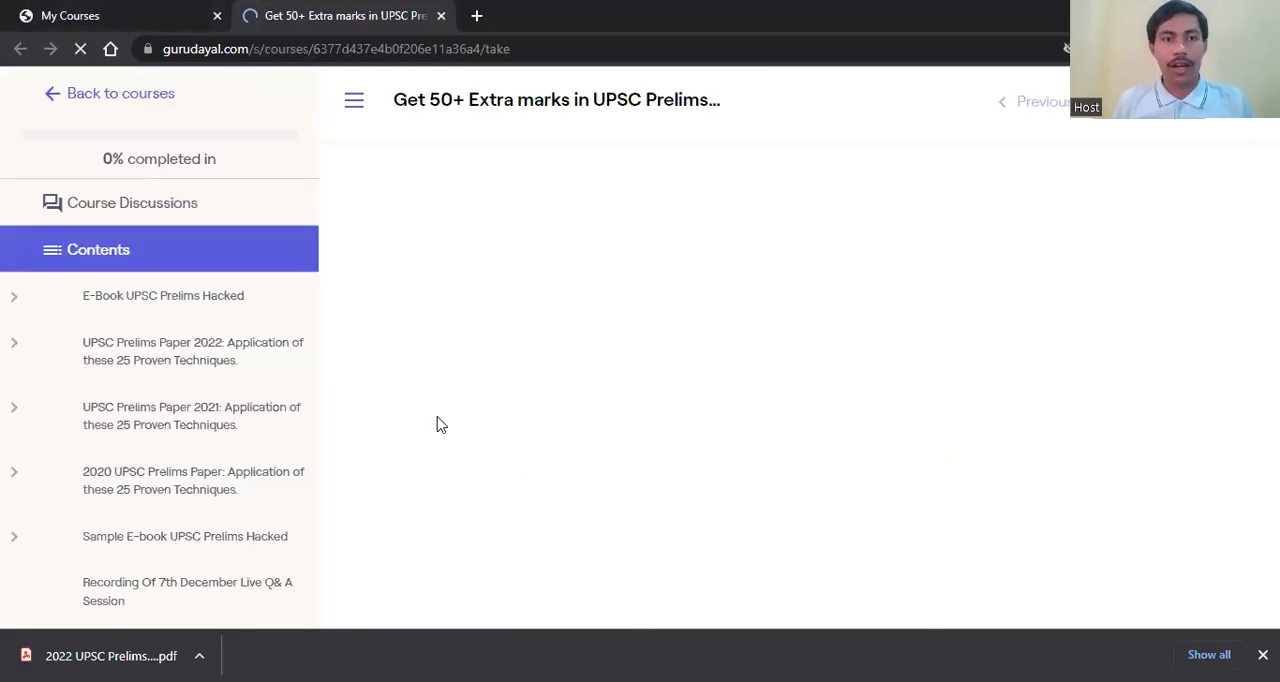
left_click(163, 295)
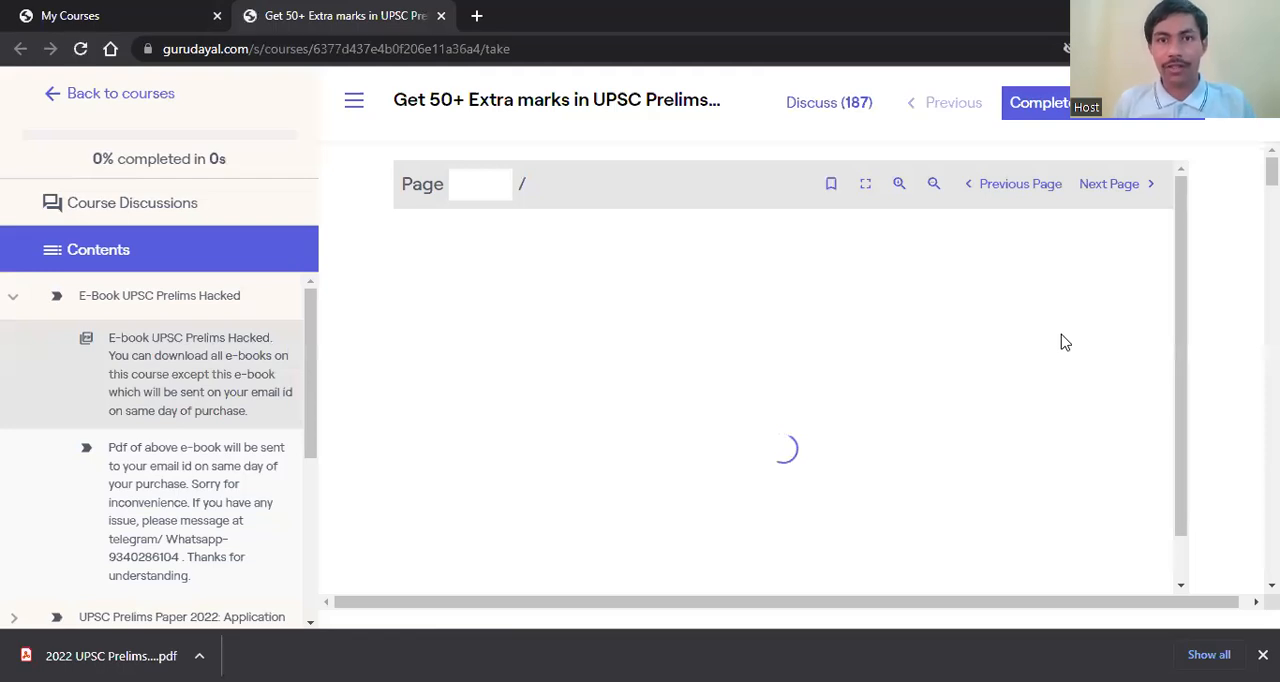
mouse_move(920, 355)
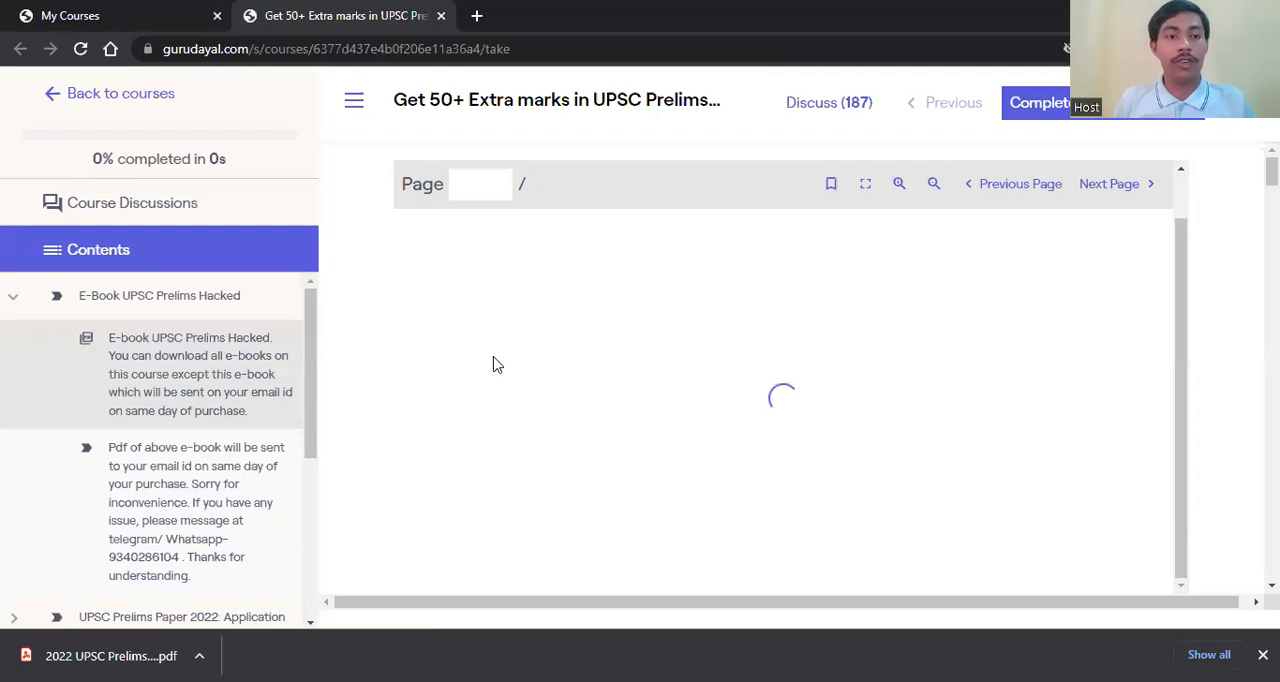
mouse_move(560, 335)
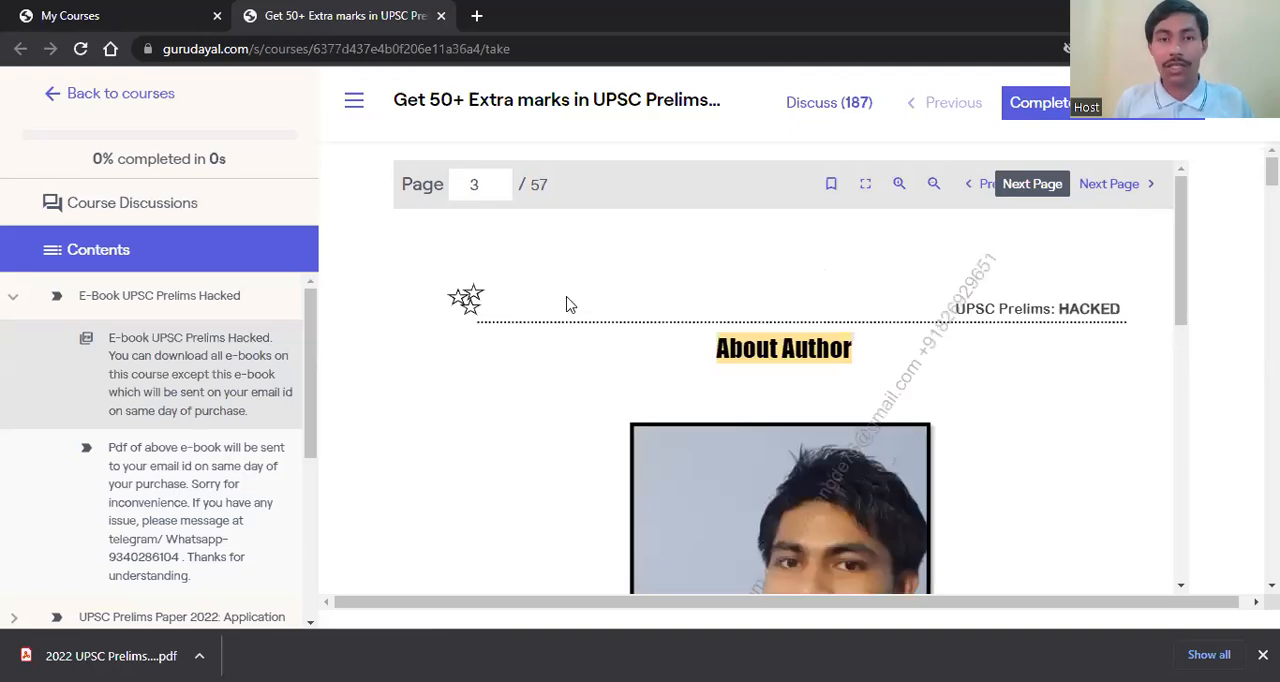
mouse_move(1118, 189)
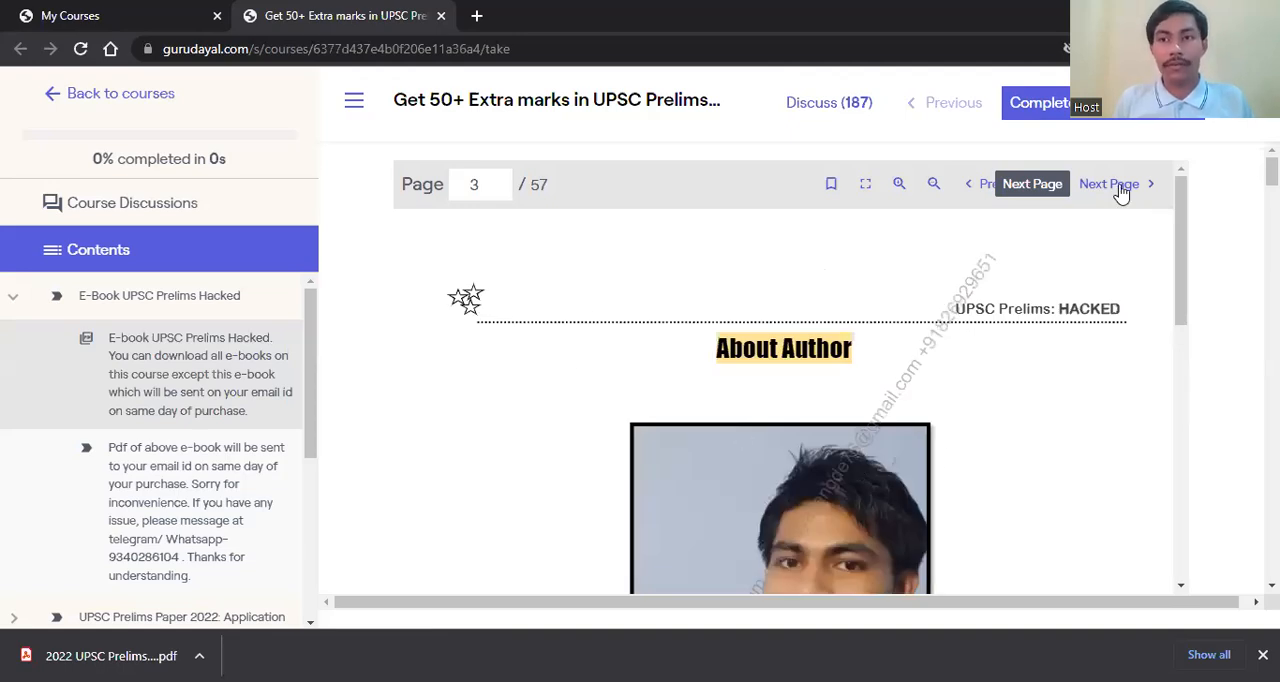
mouse_move(237, 513)
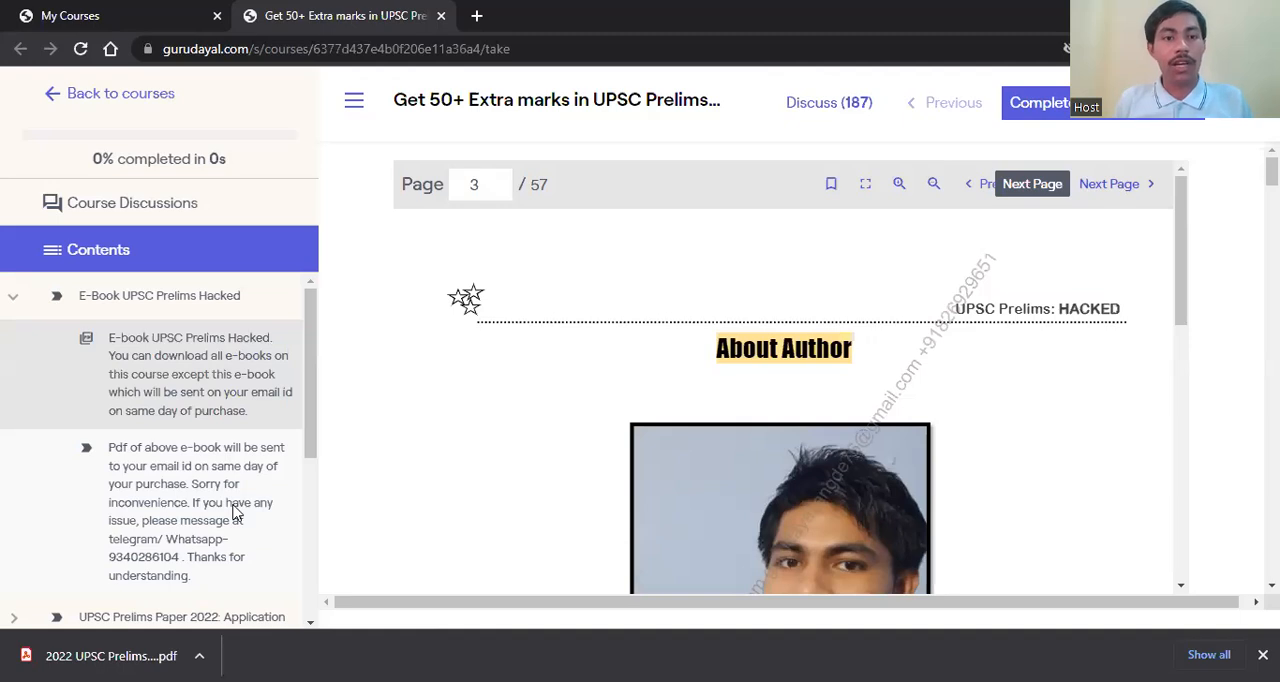
left_click(14, 295)
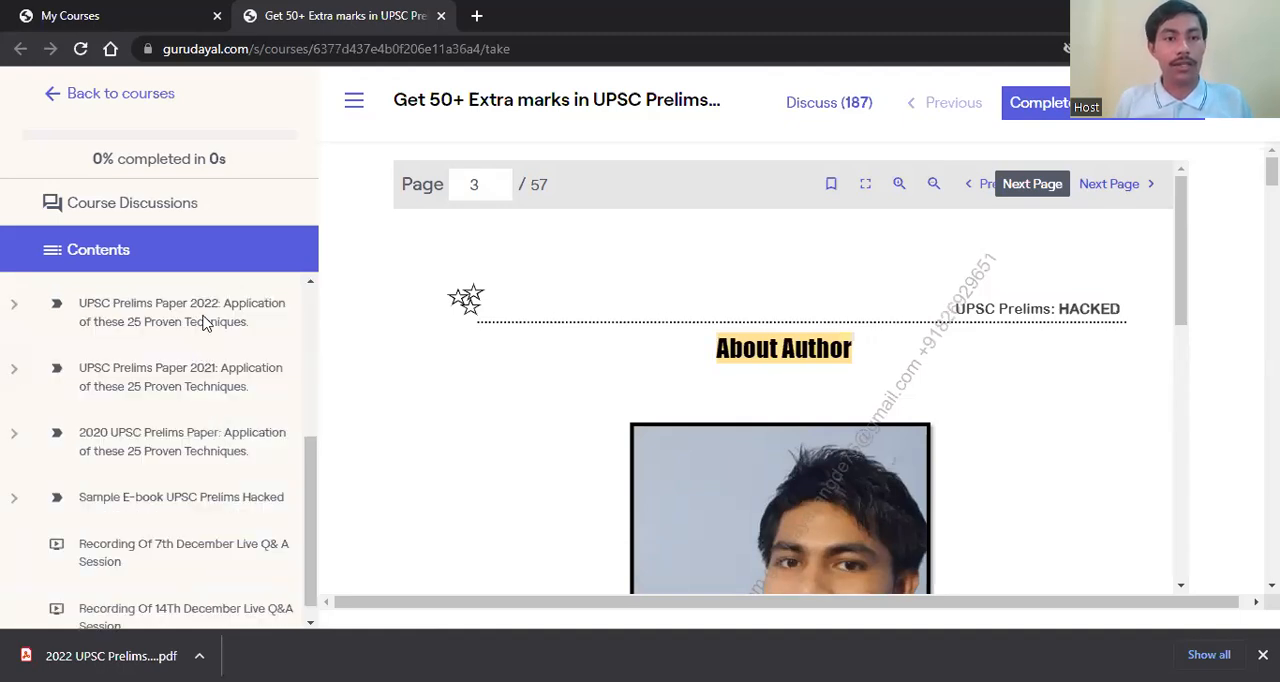
mouse_move(167, 386)
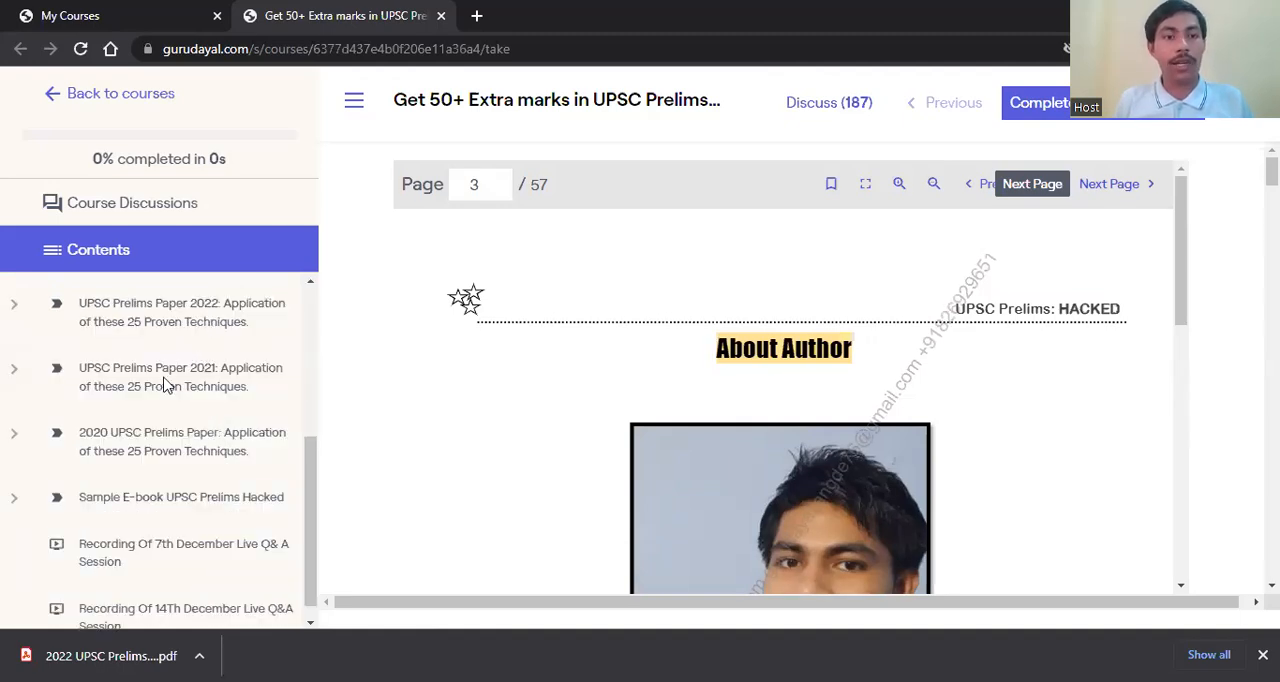
left_click(181, 312)
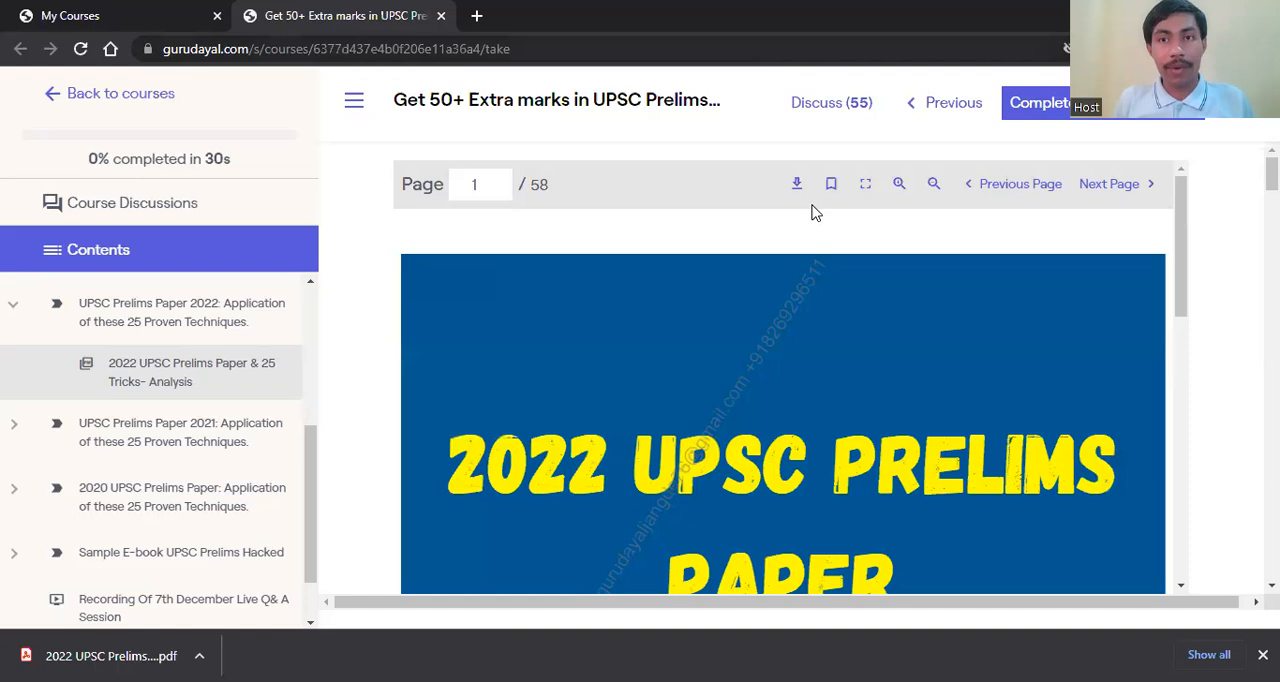
mouse_move(793, 227)
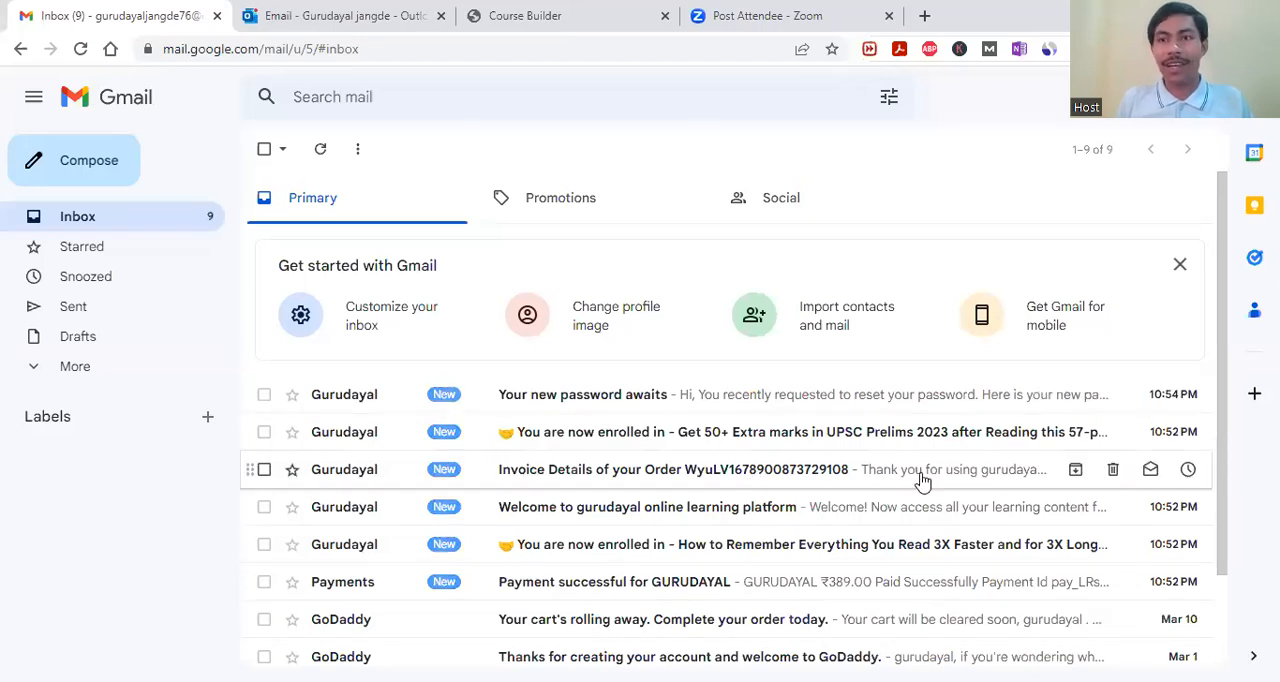
mouse_move(967, 431)
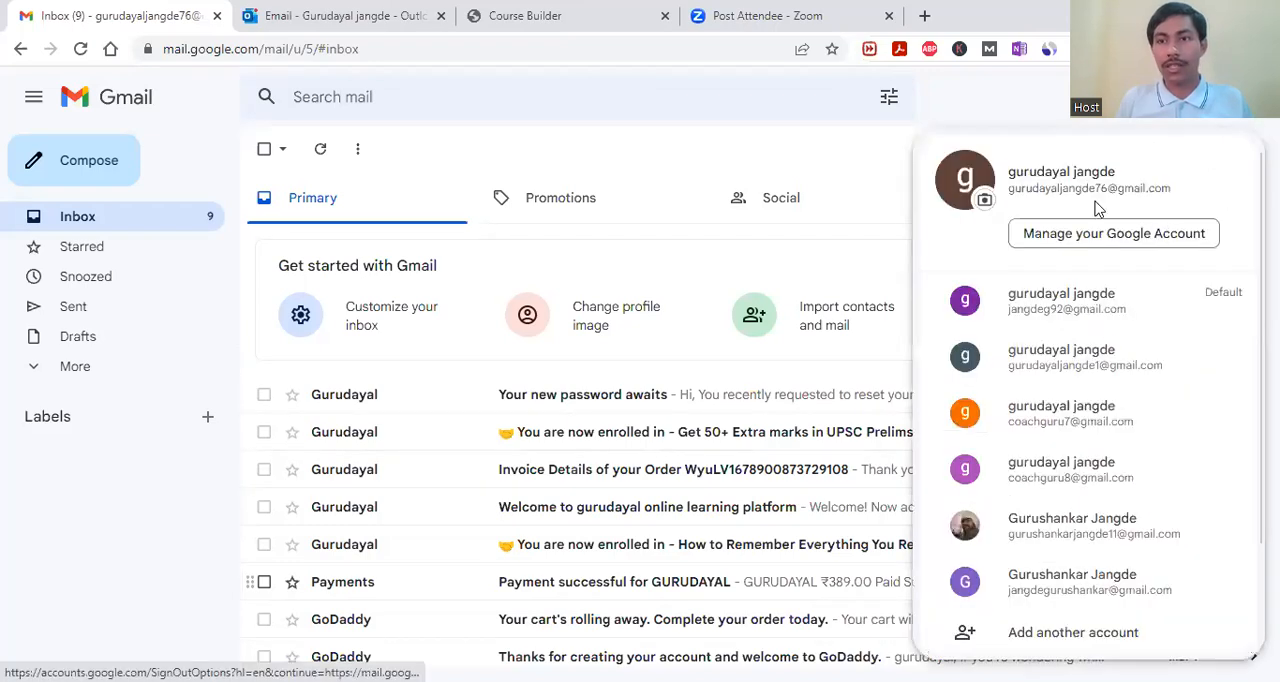
mouse_move(700, 427)
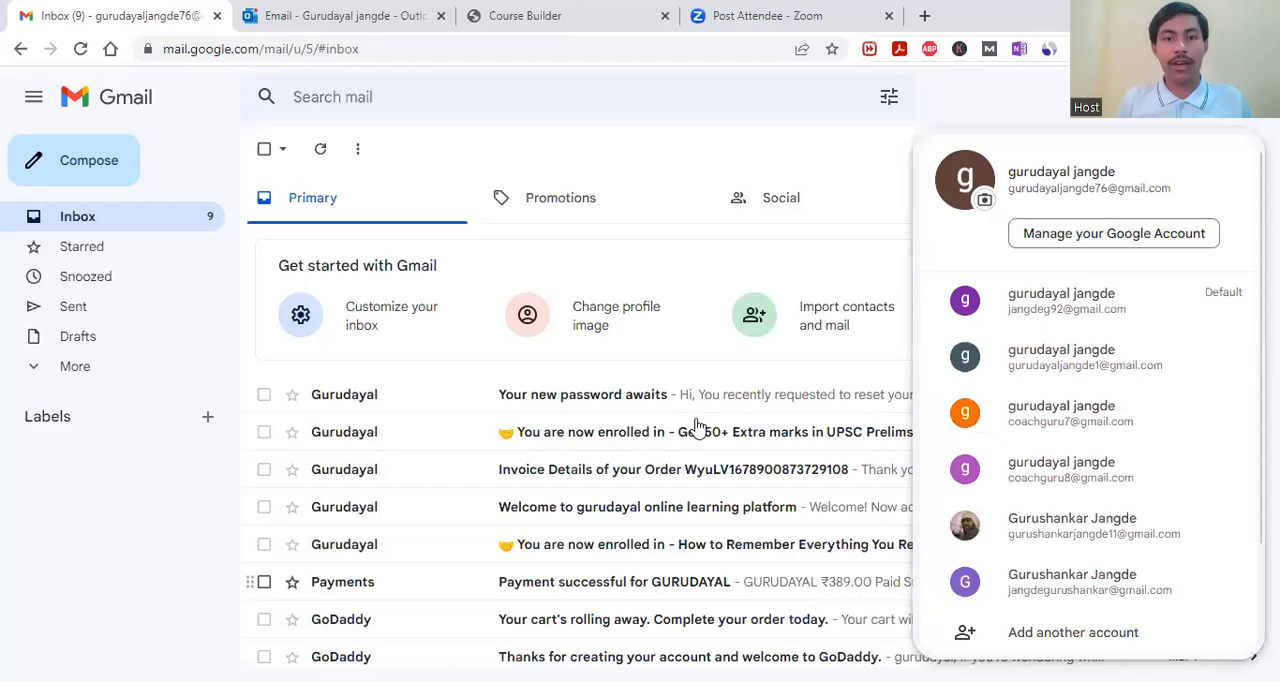
mouse_move(254, 353)
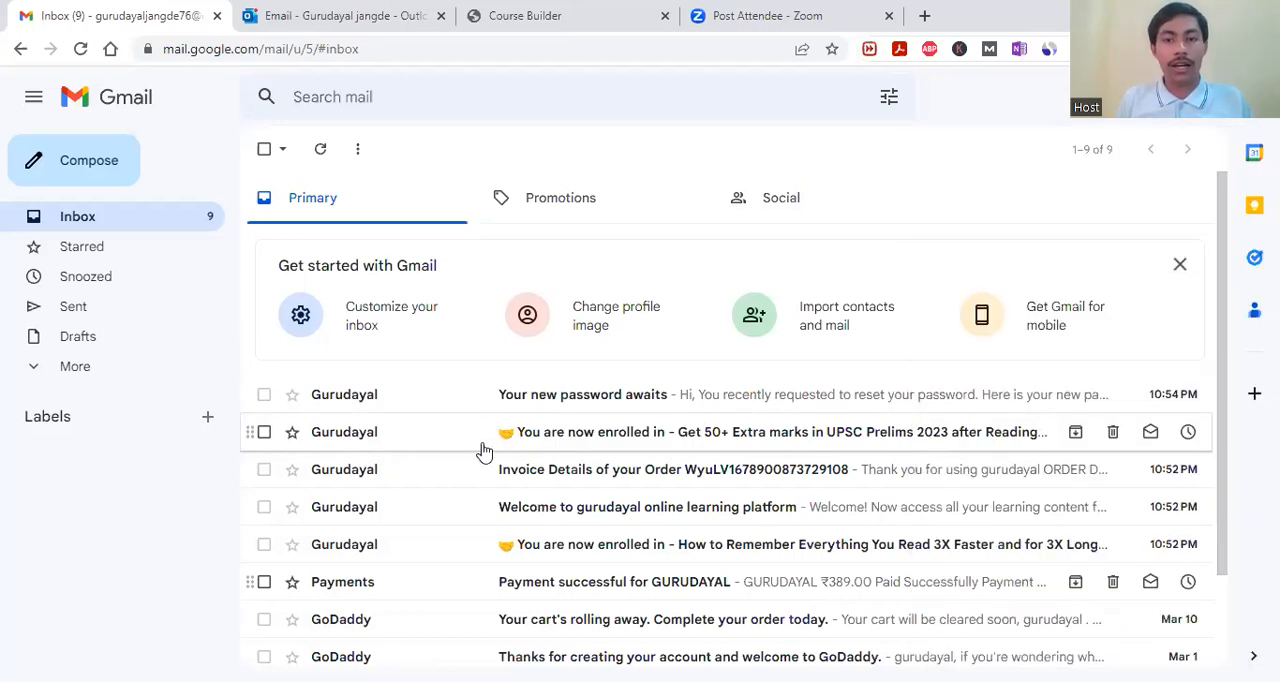
mouse_move(573, 487)
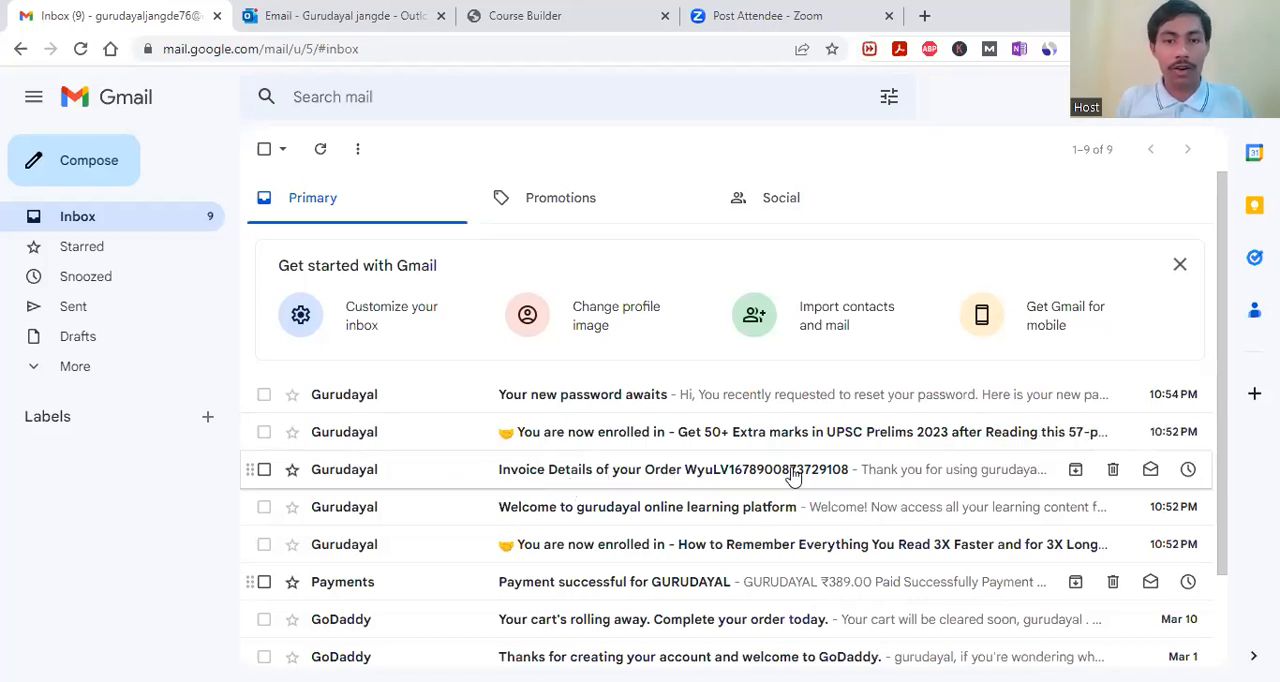
mouse_move(583, 585)
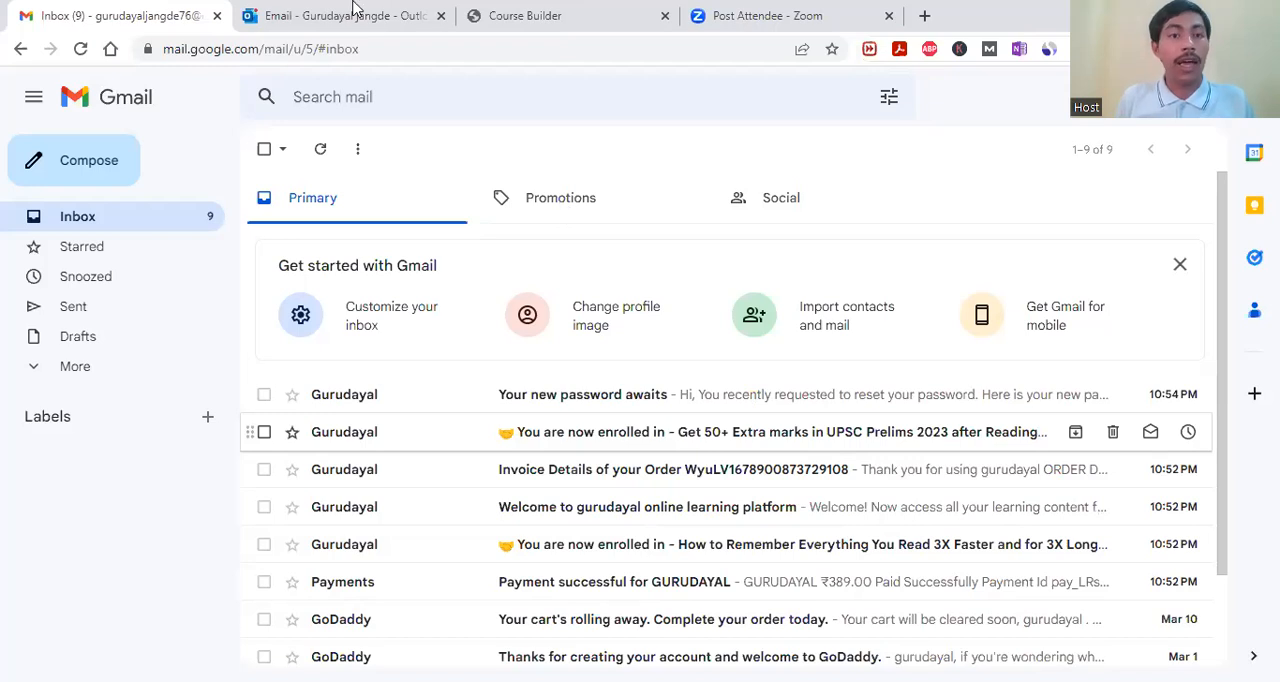
Step: Leave the Gmail purchase emails and switch to the Outlook mailbox tab
left_click(345, 15)
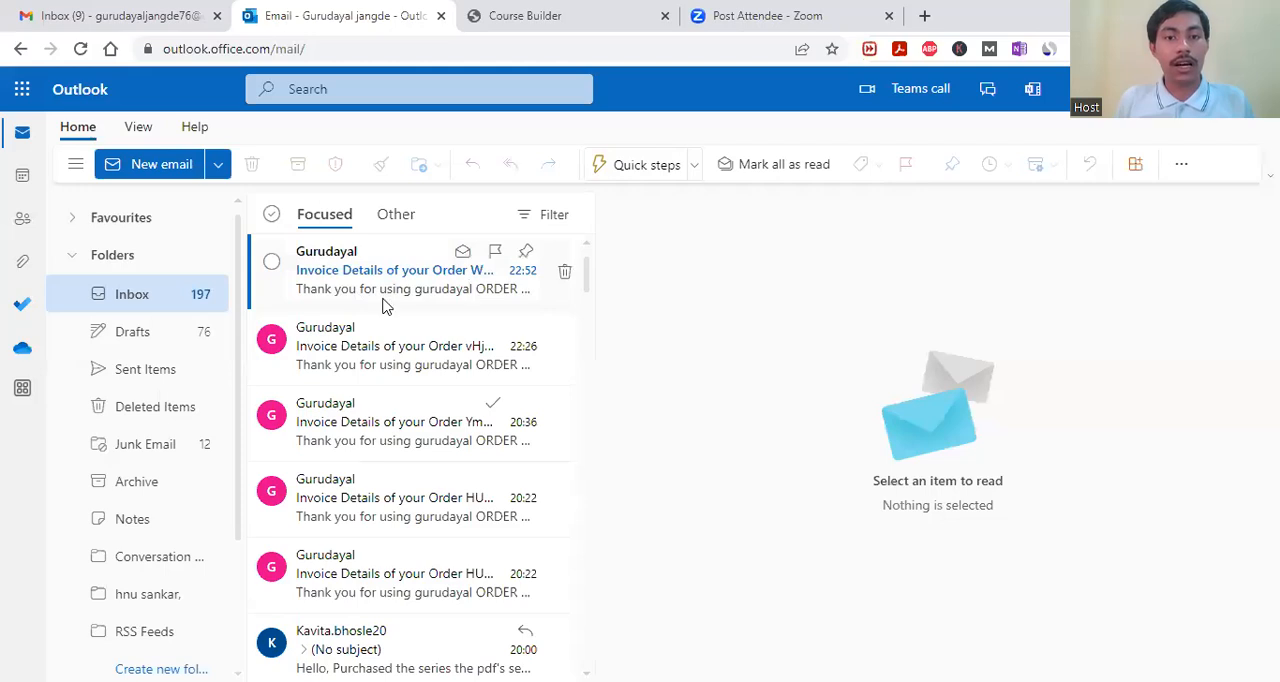
mouse_move(410, 291)
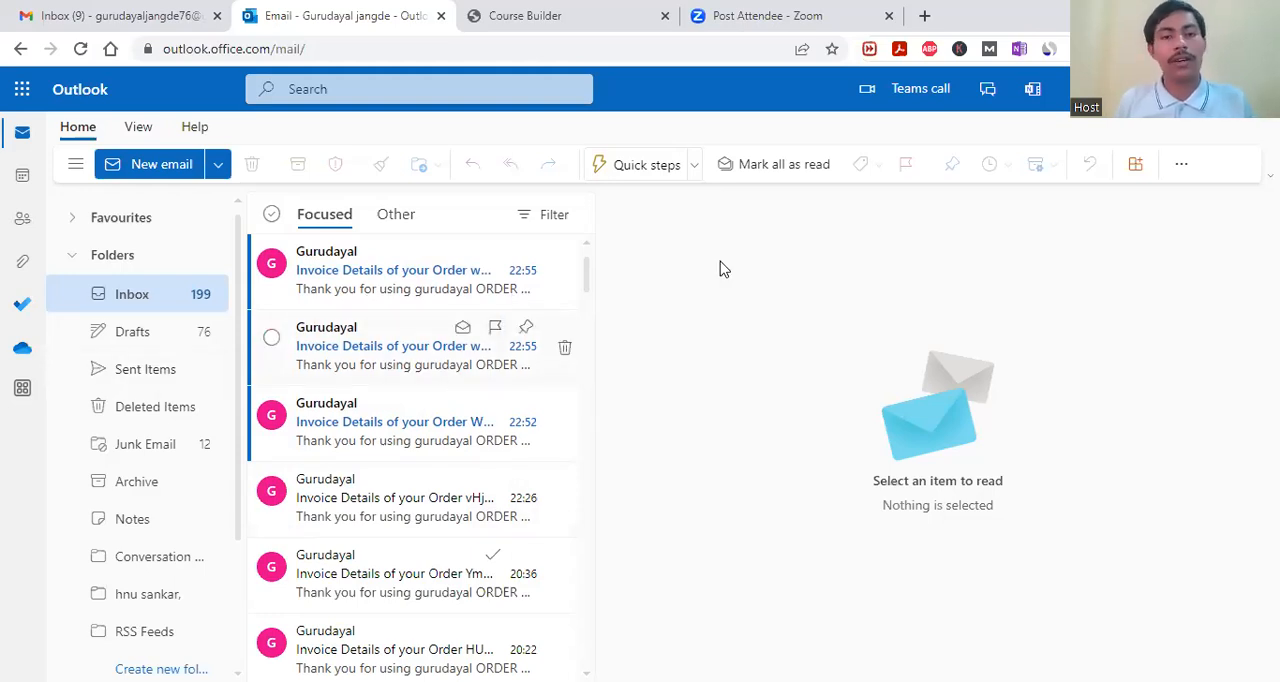
mouse_move(640, 304)
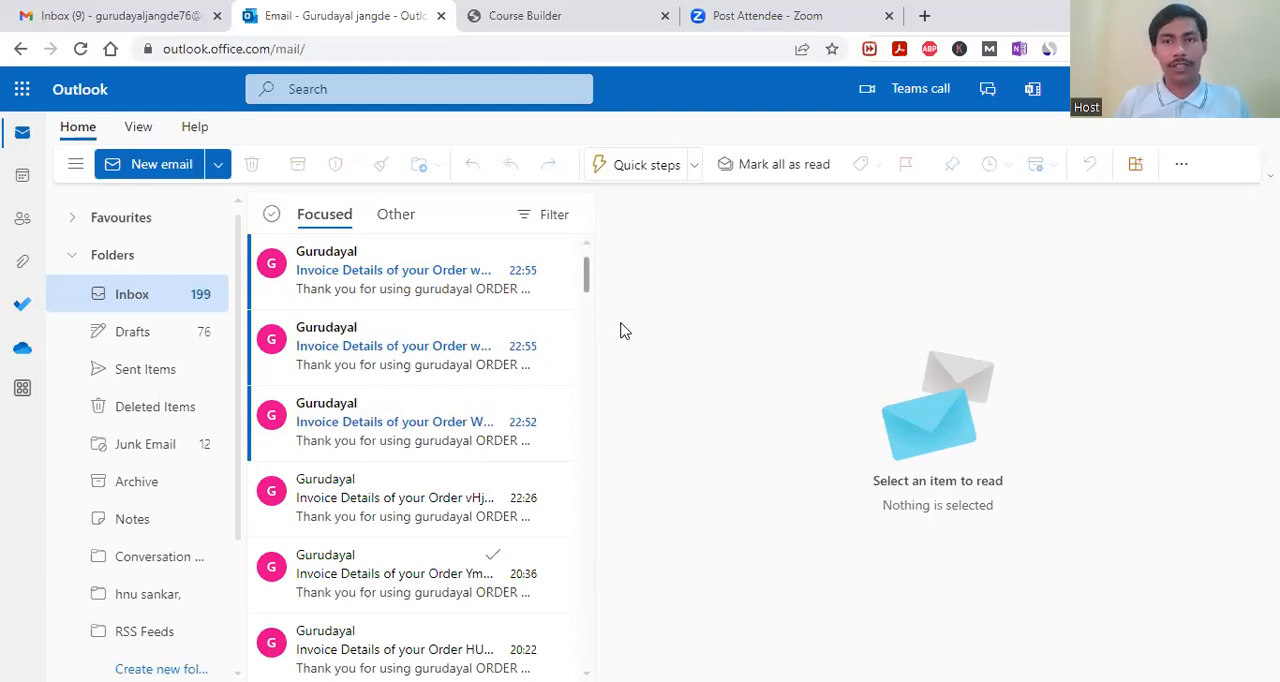
mouse_move(800, 297)
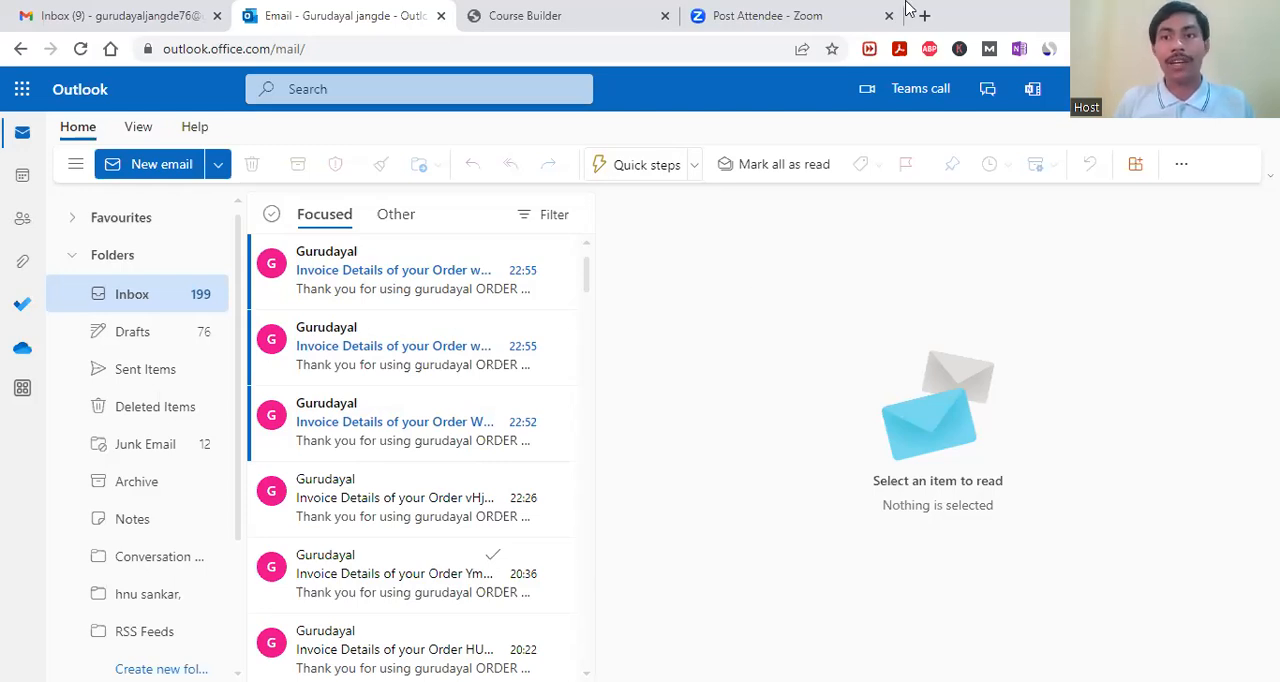
mouse_move(928, 12)
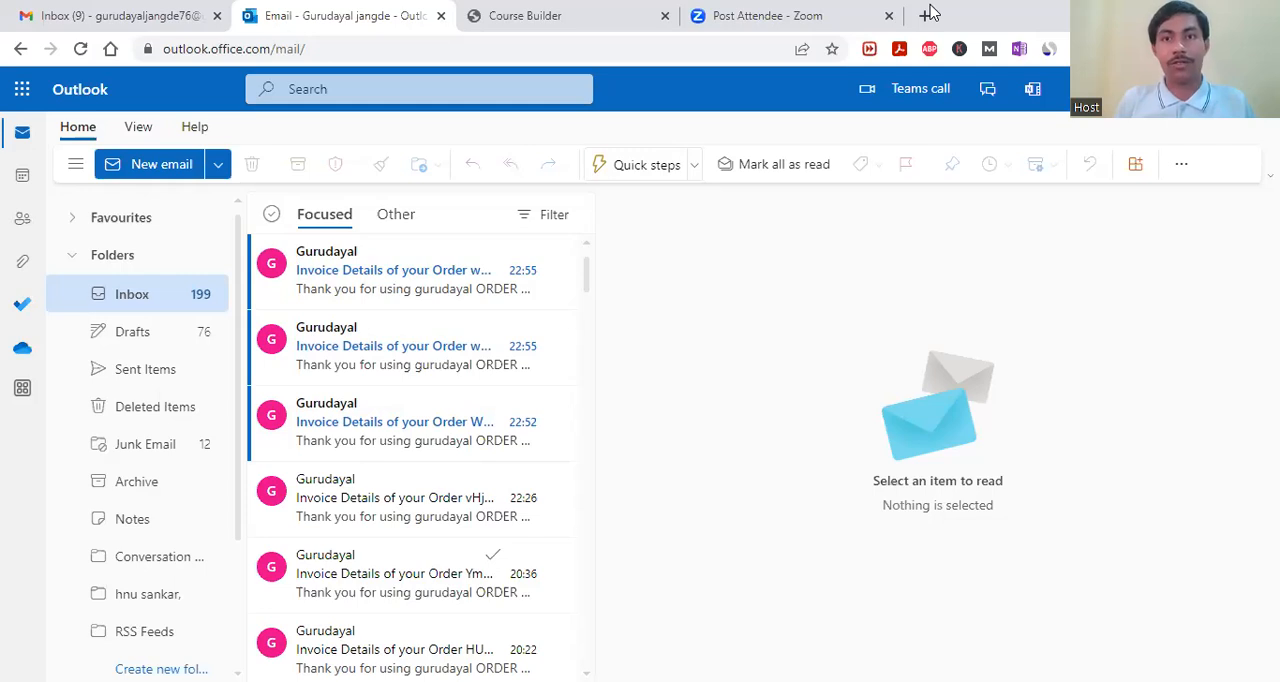